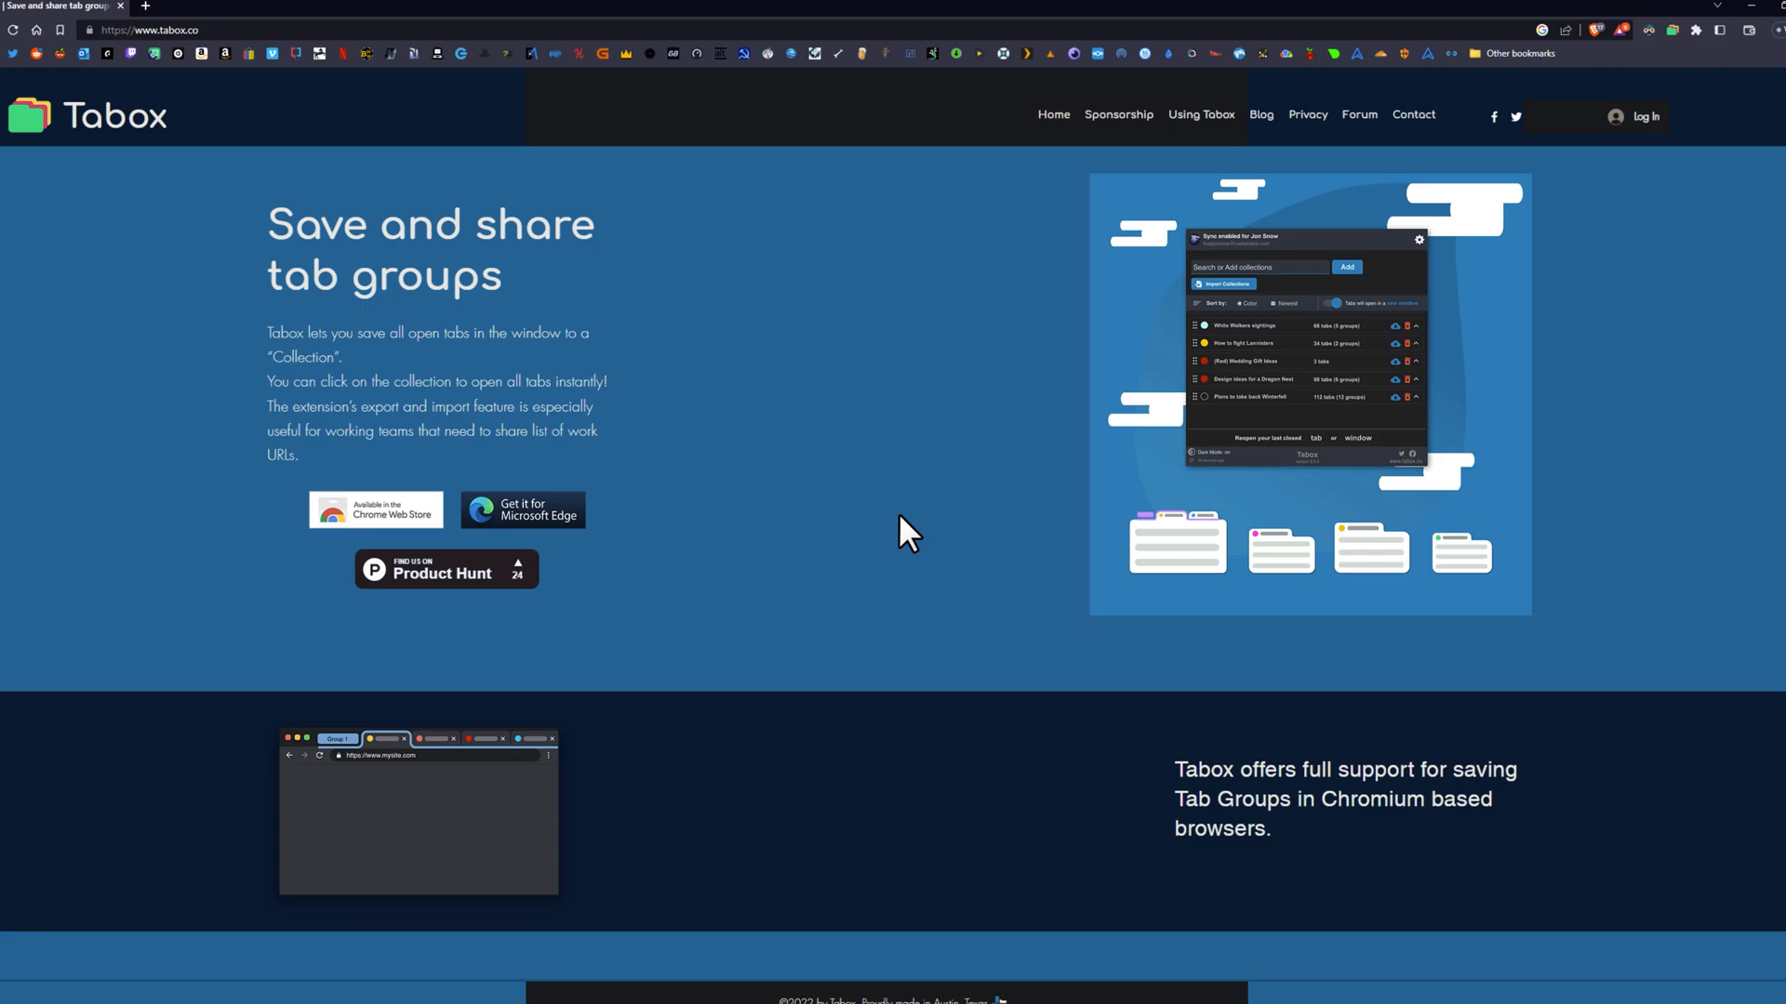
# Scroll the page and open the Tabox Chrome Web Store listing in a new tab.
pyautogui.scroll(-3)
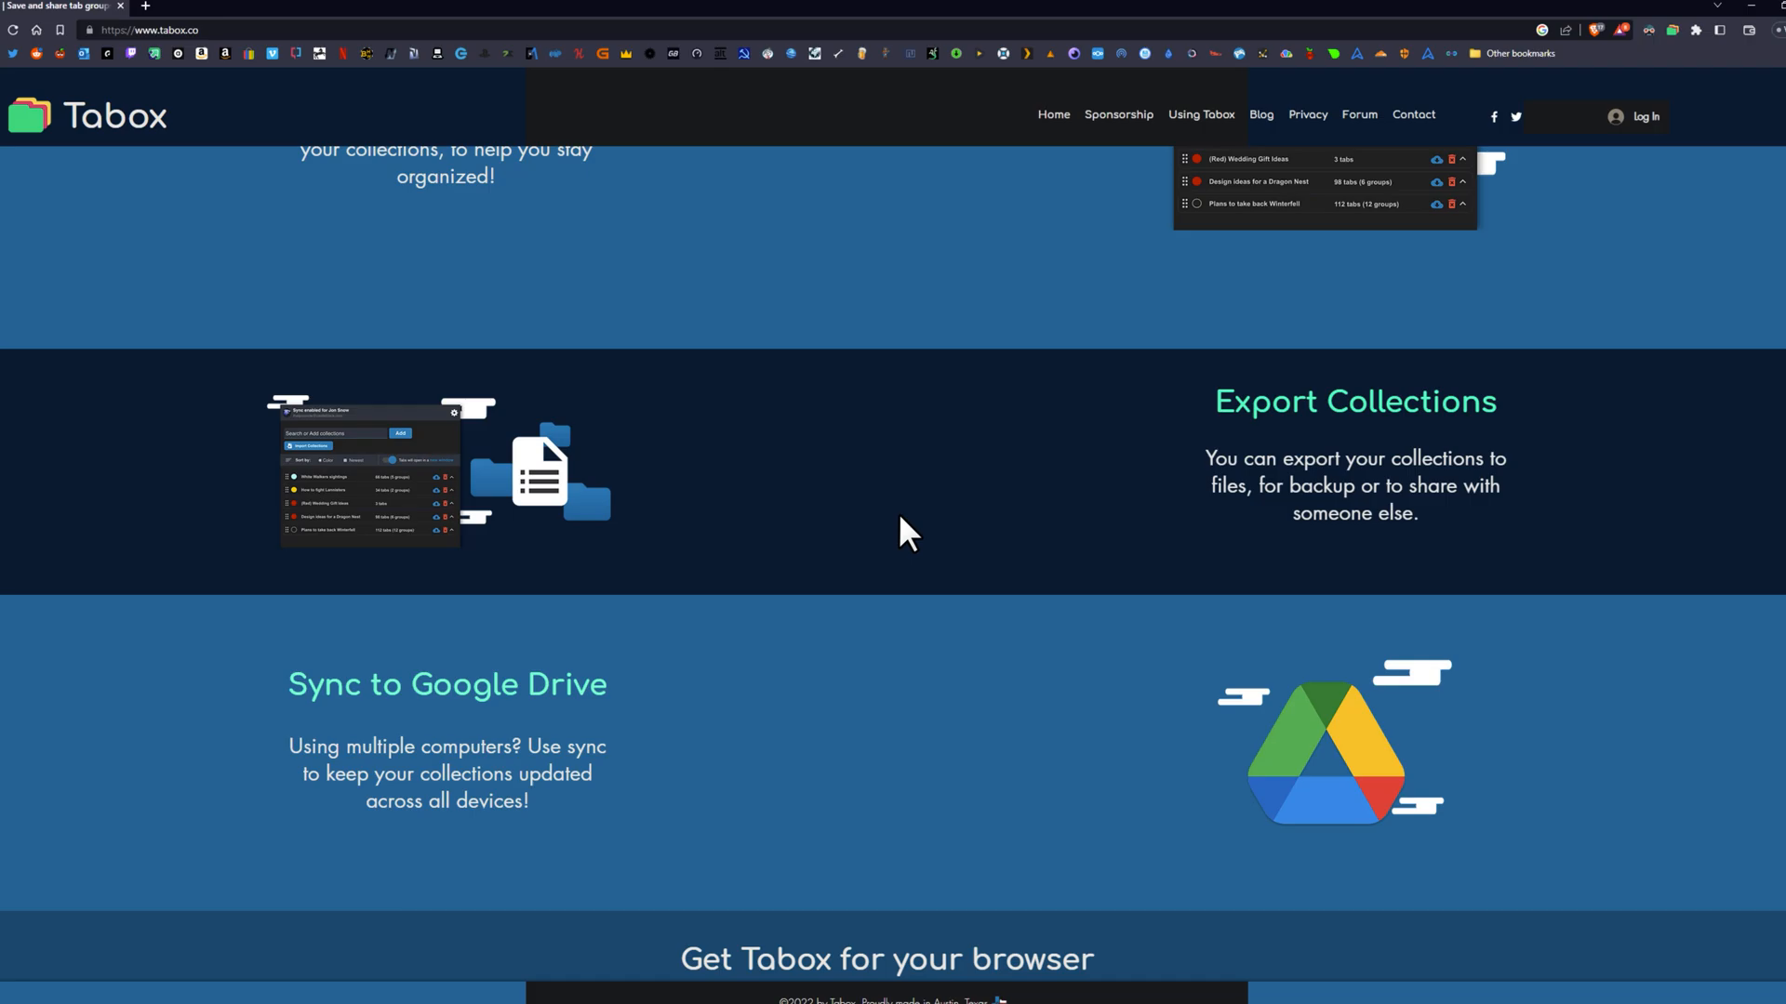
pyautogui.scroll(-3)
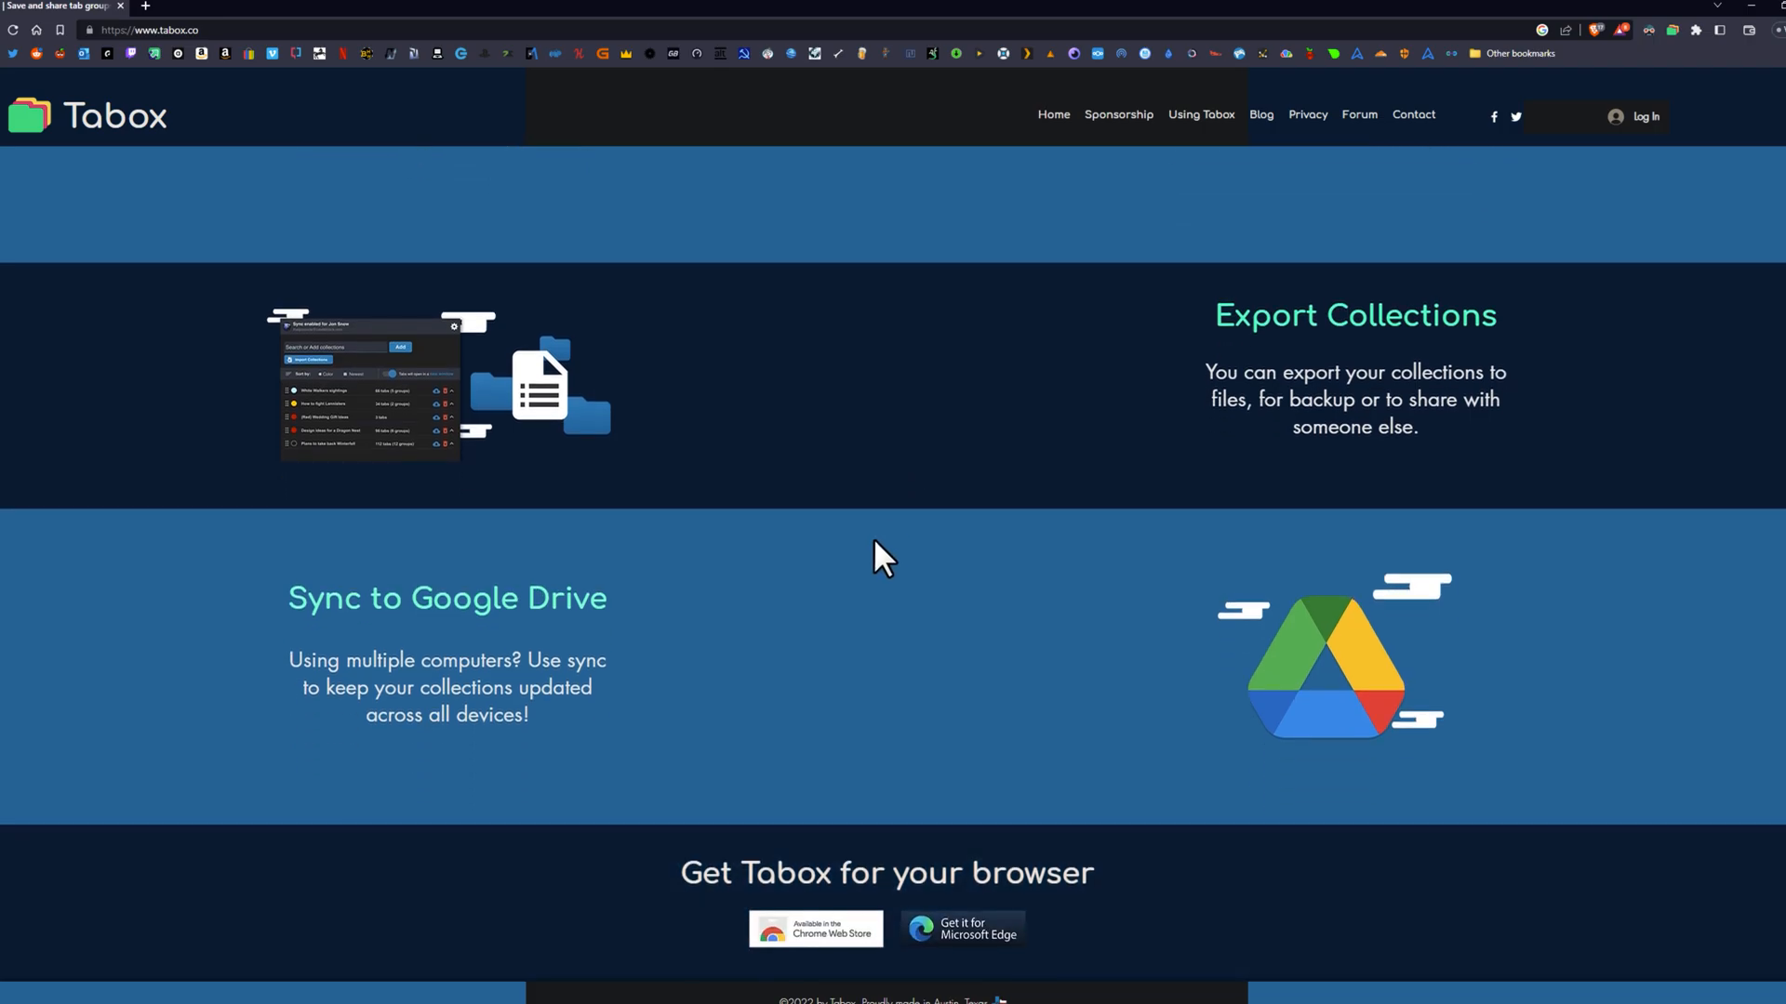
pyautogui.scroll(3)
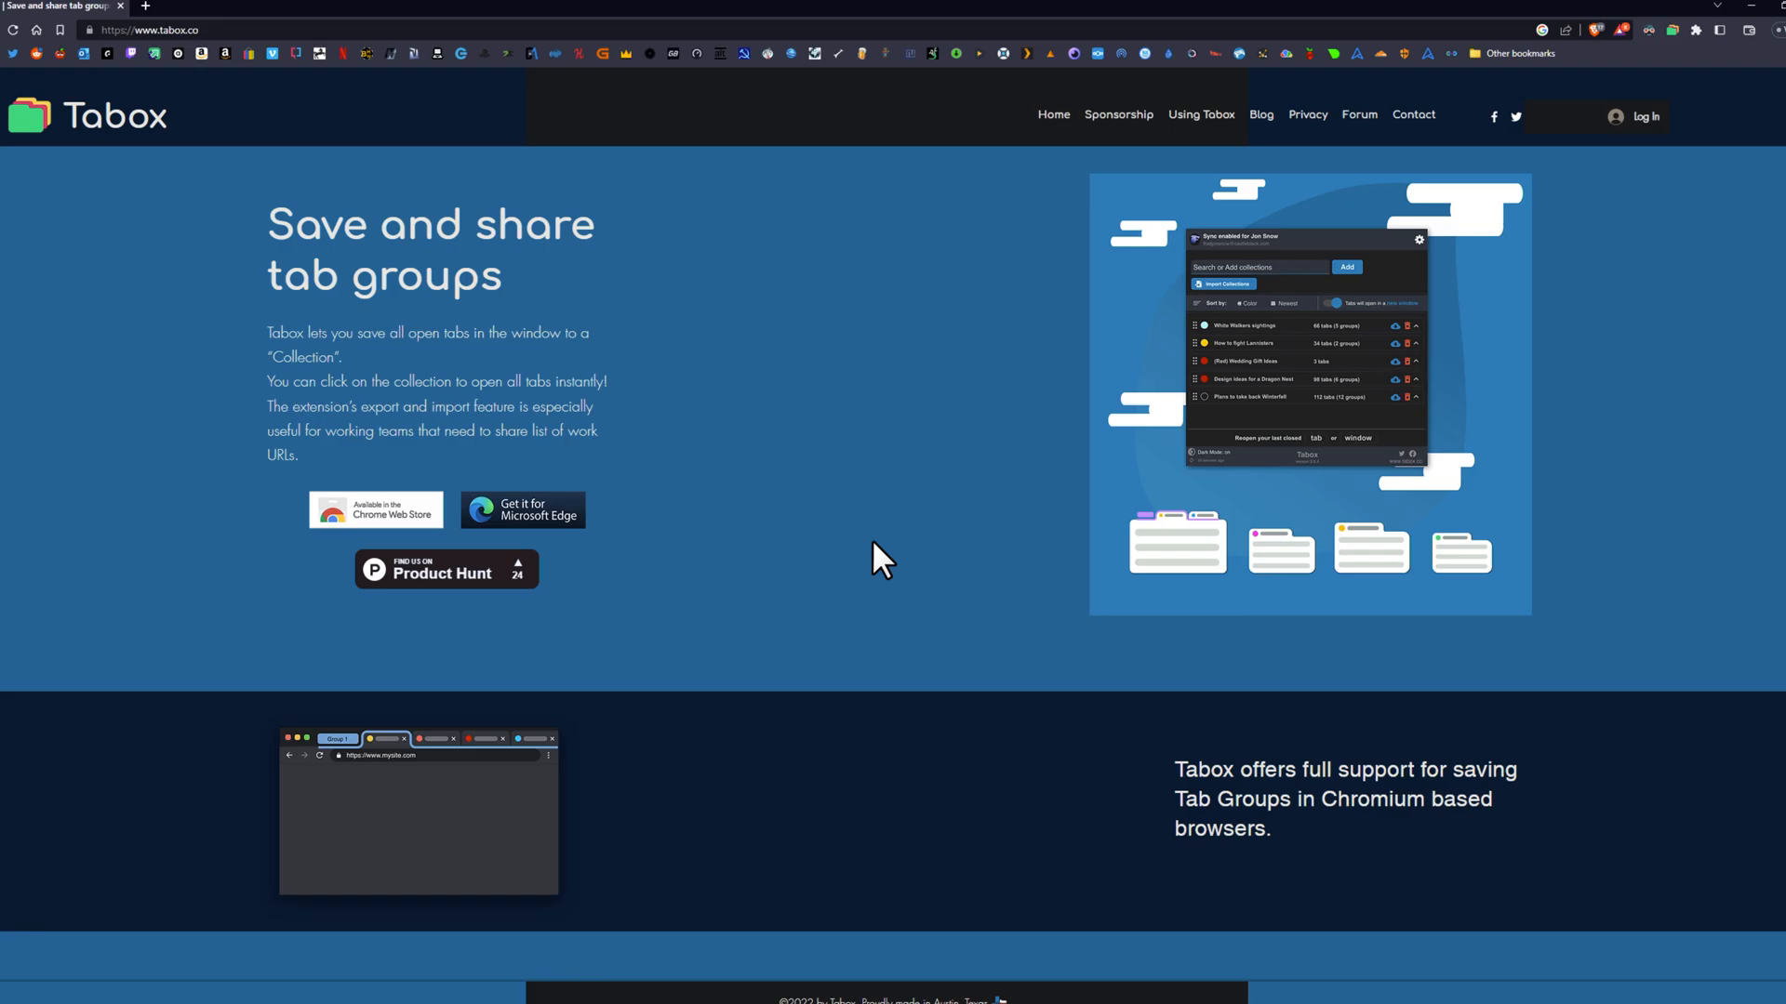
pyautogui.click(375, 509)
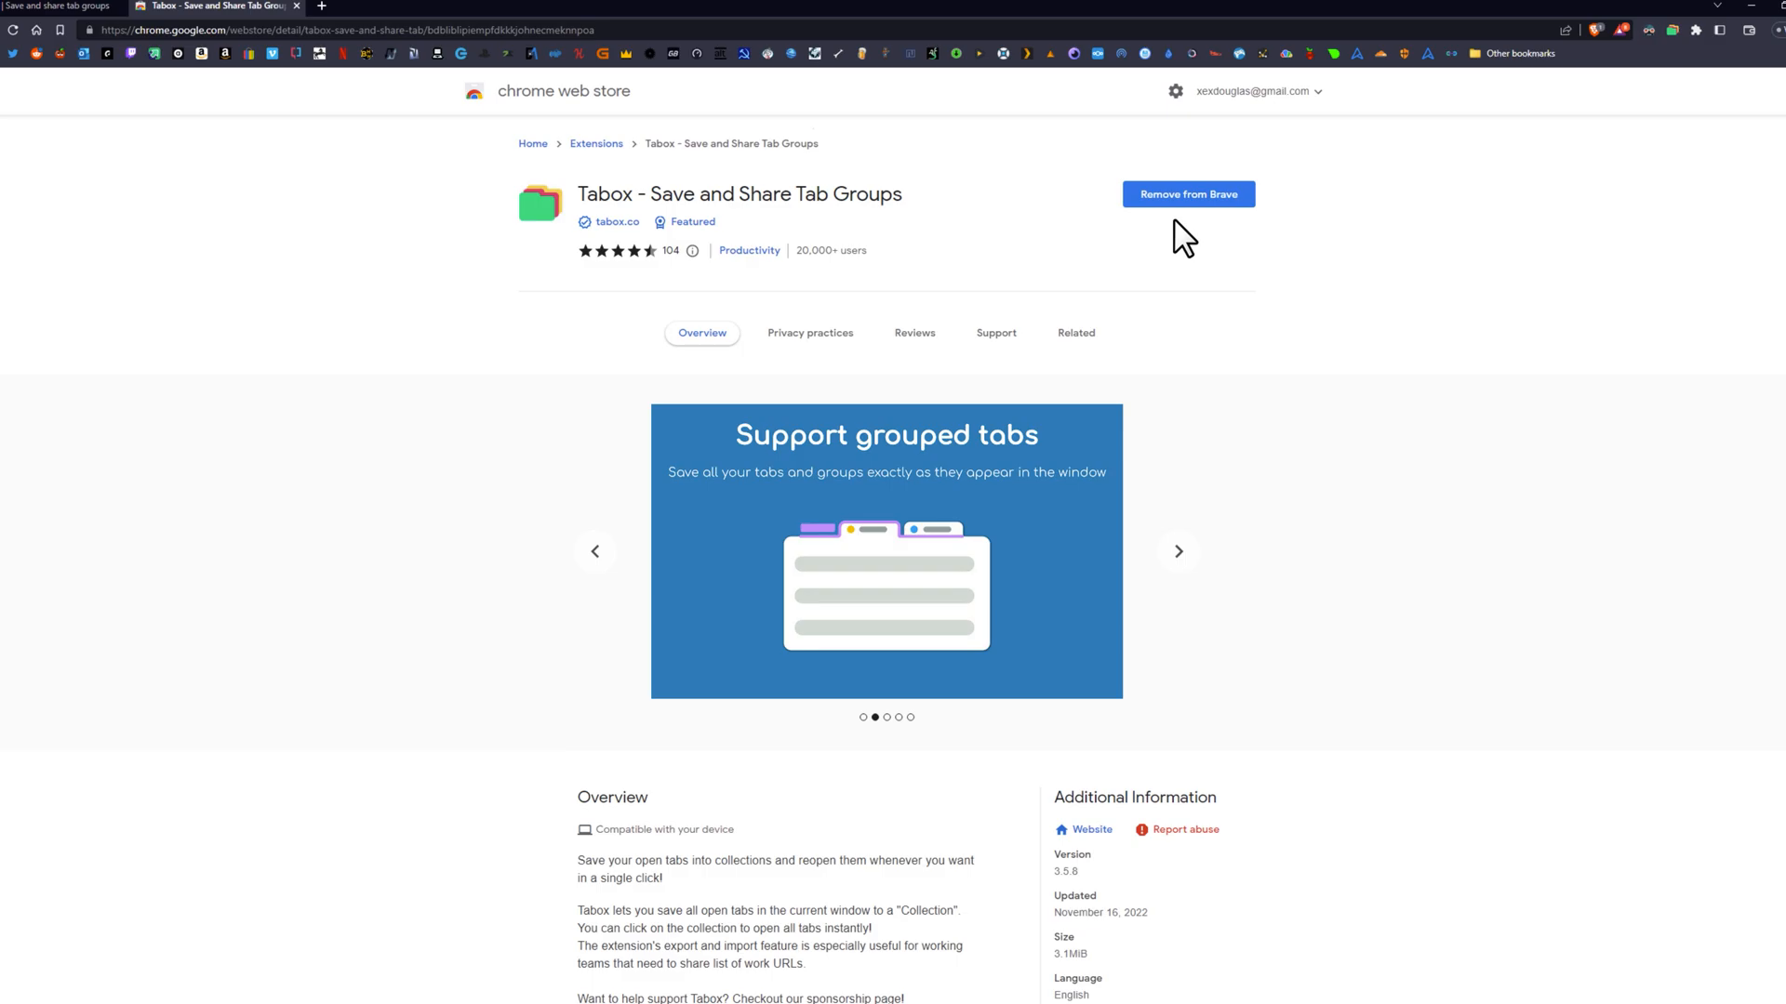
# Open the Tabox popup, review DOUGLAS, NZB FORUMS and TORRENTS, and focus the collection name field.
pyautogui.click(1485, 22)
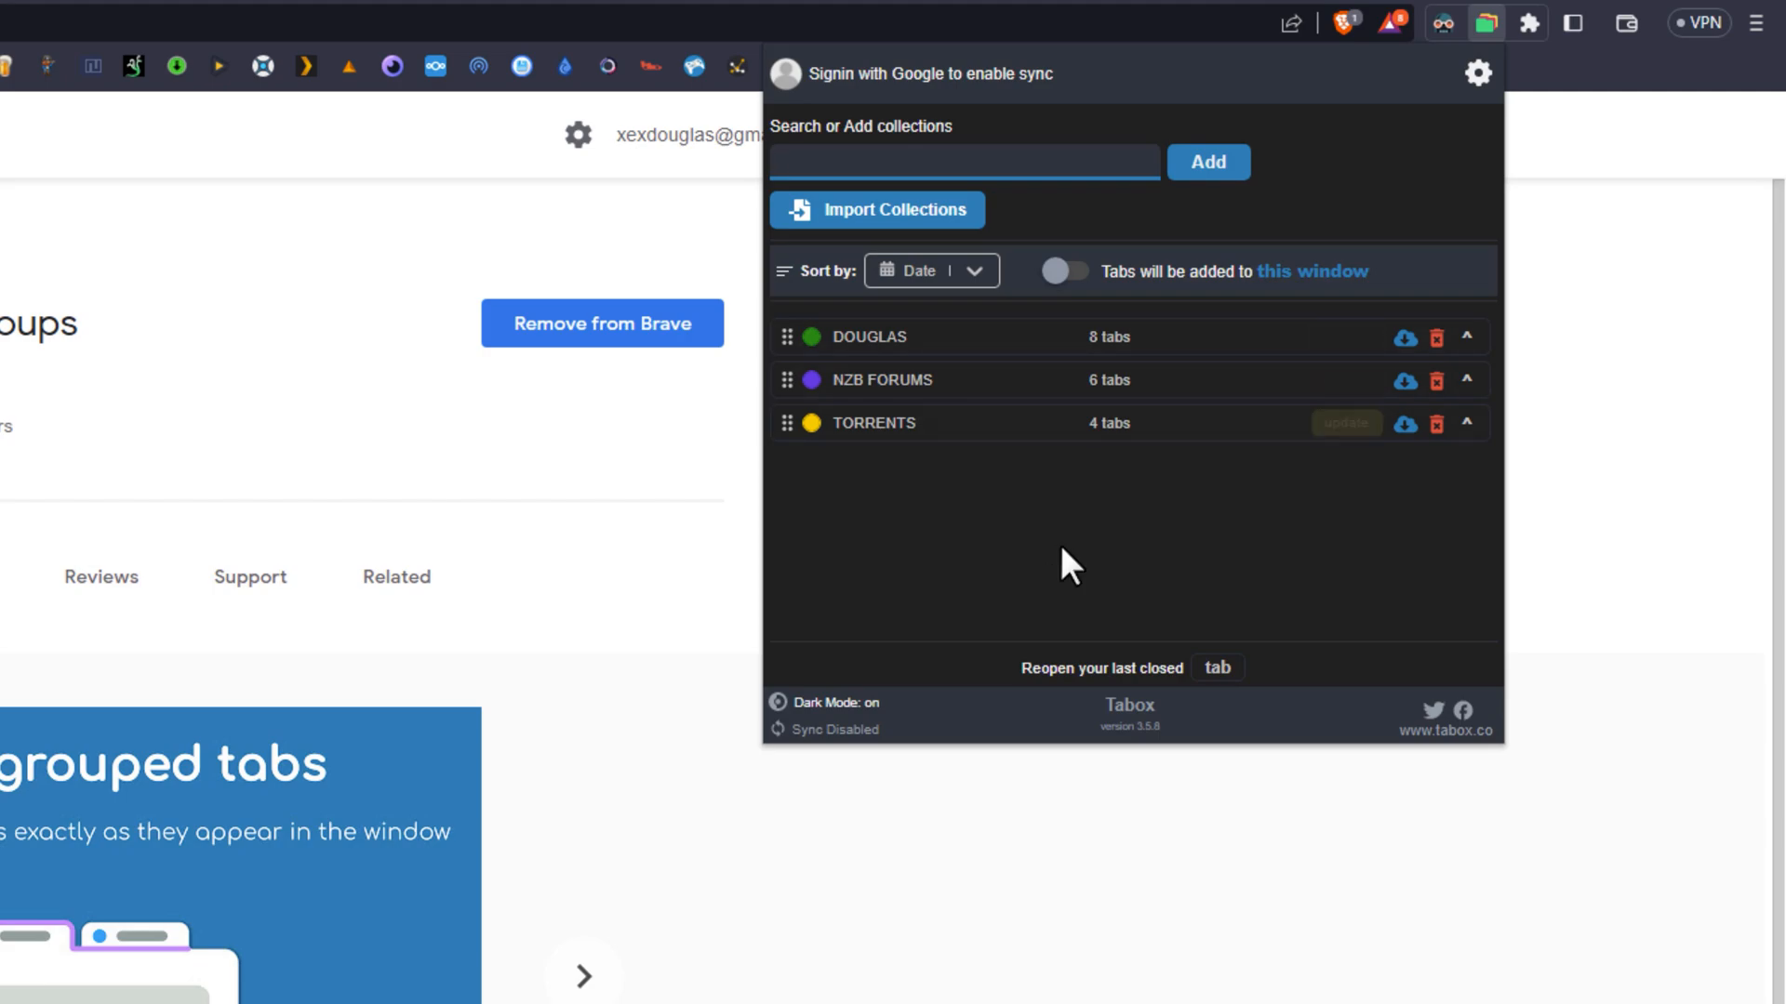
pyautogui.moveTo(1142, 472)
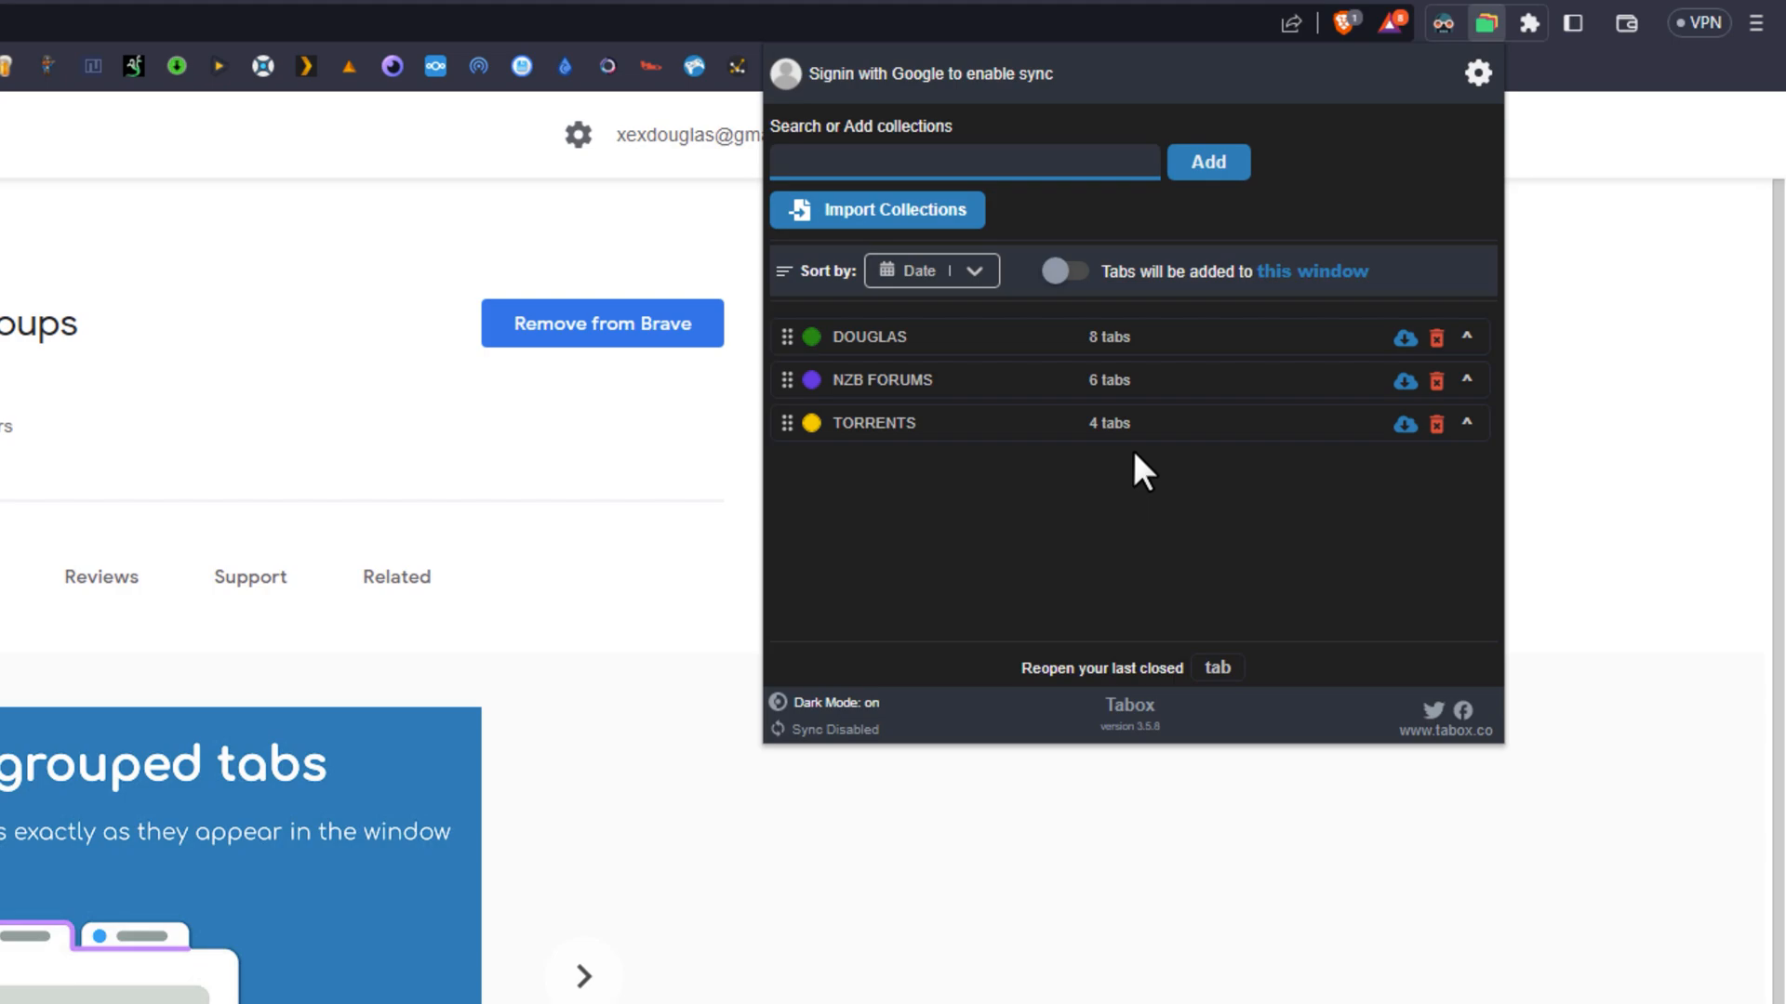
pyautogui.click(963, 161)
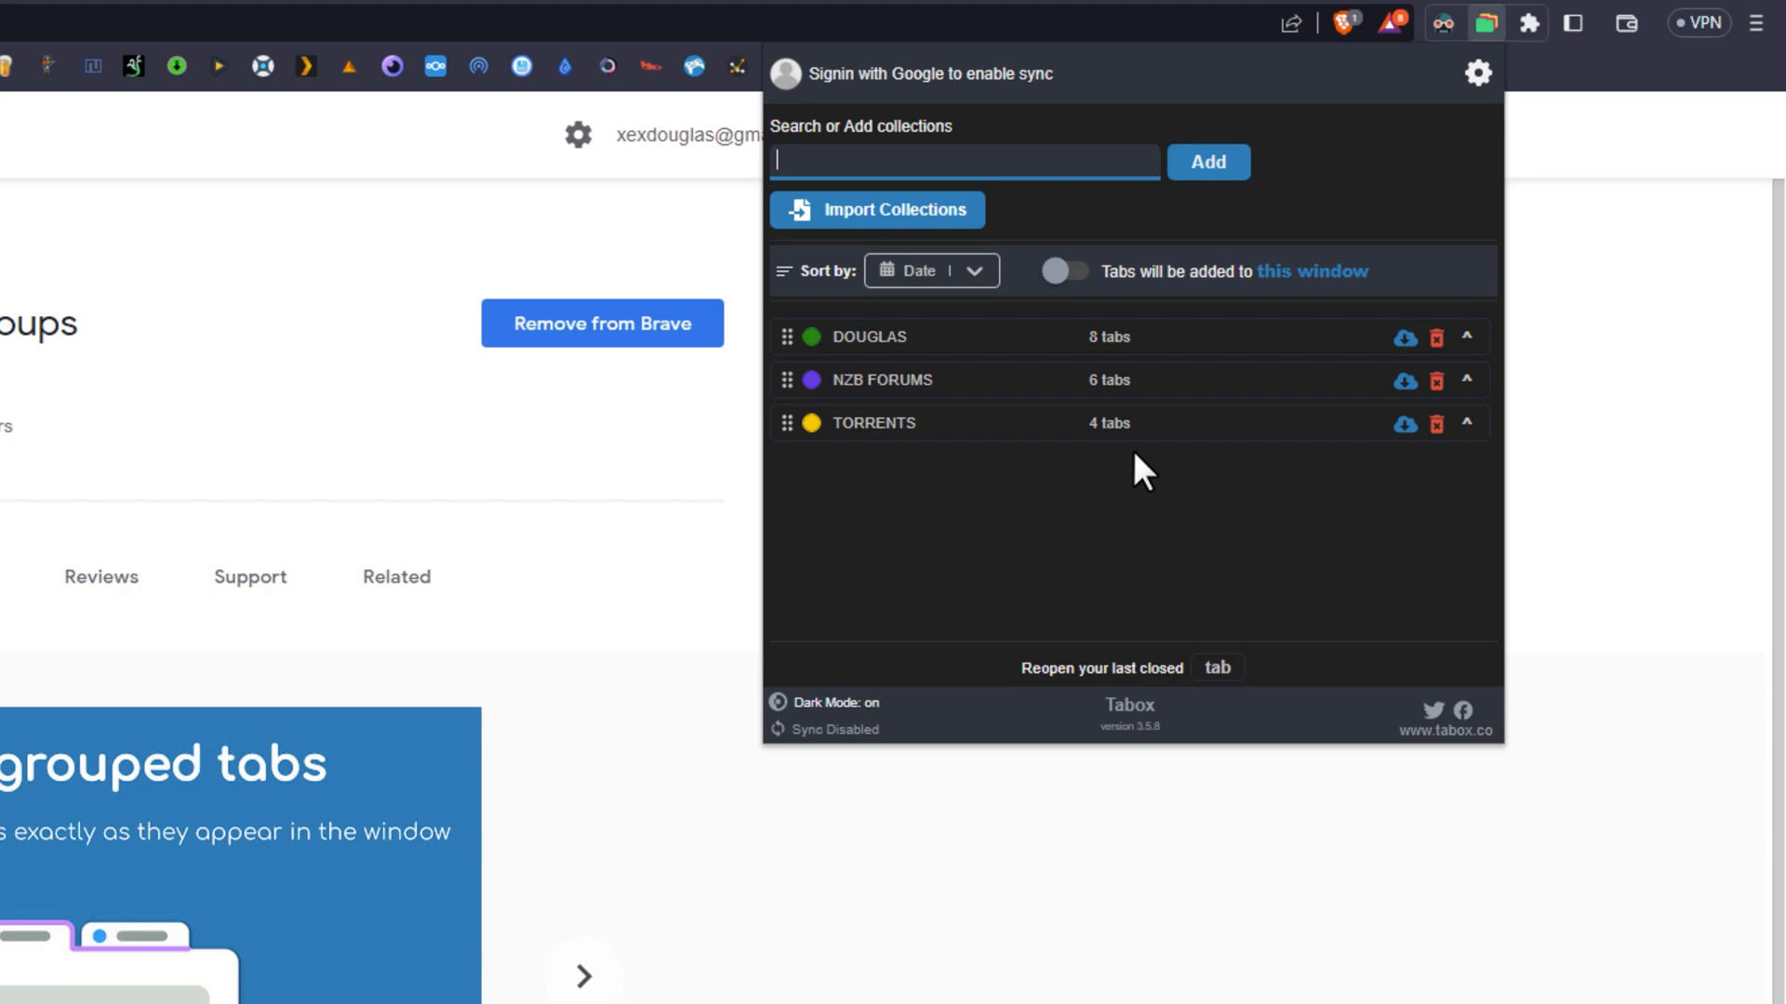
pyautogui.moveTo(944, 342)
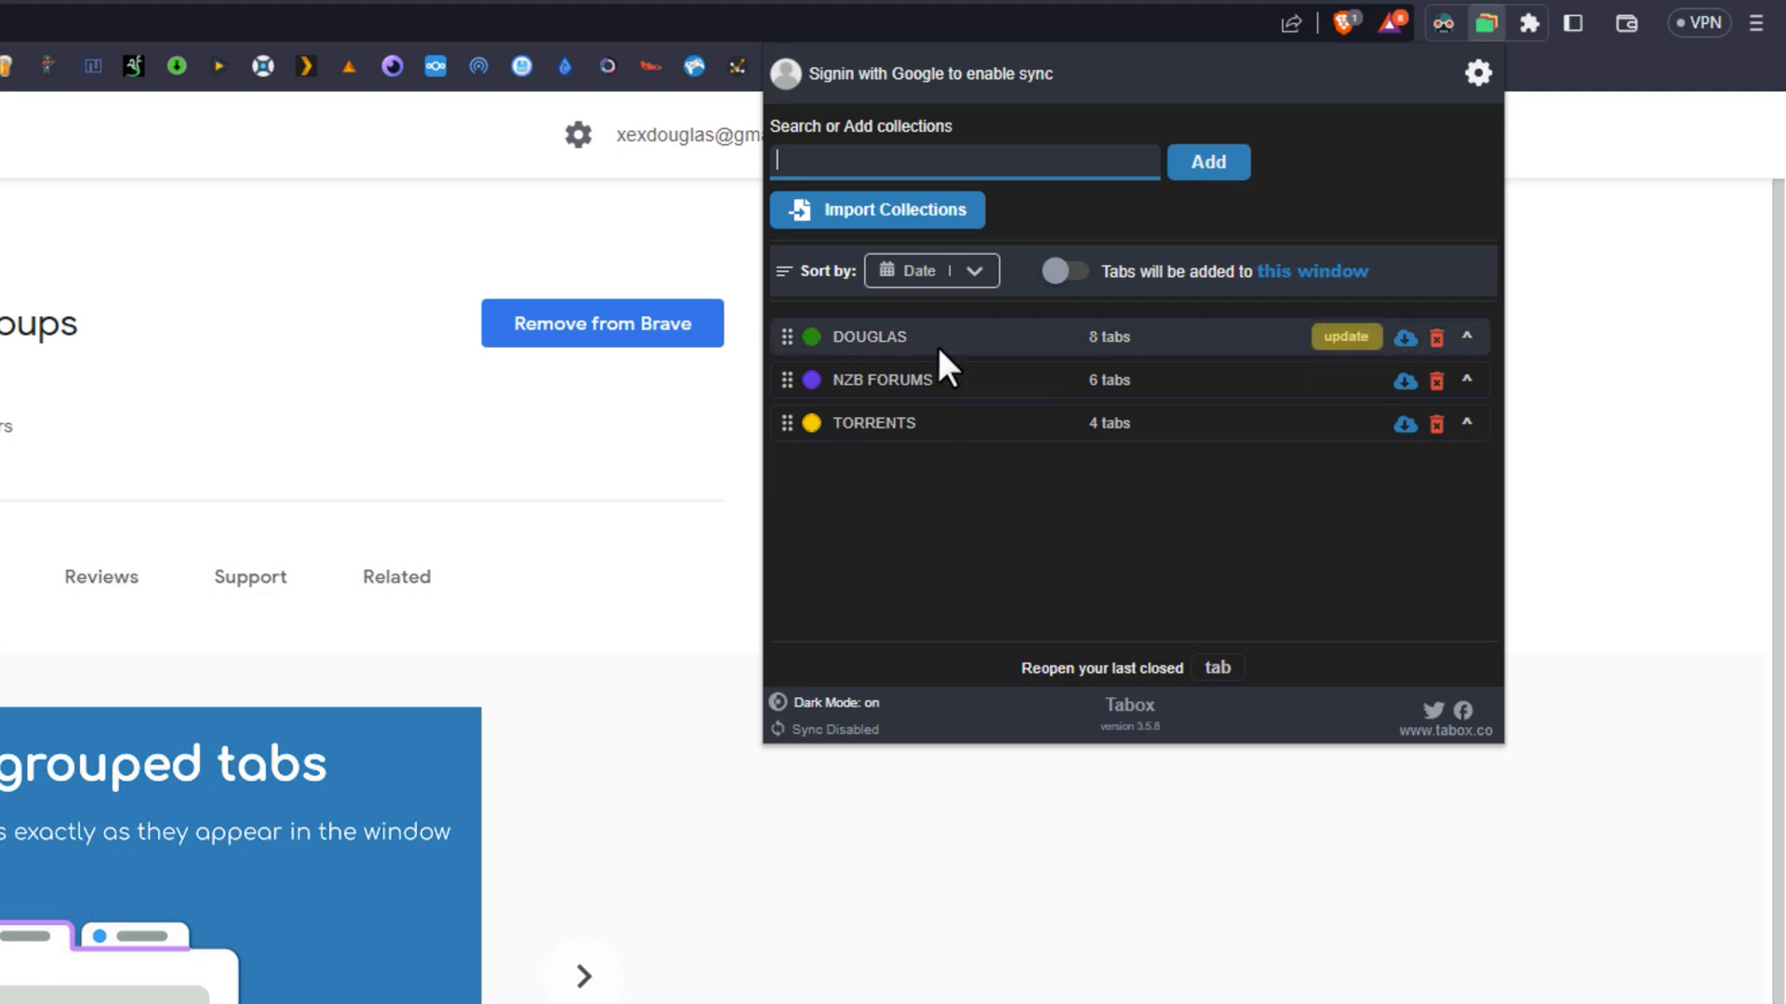
pyautogui.moveTo(866, 405)
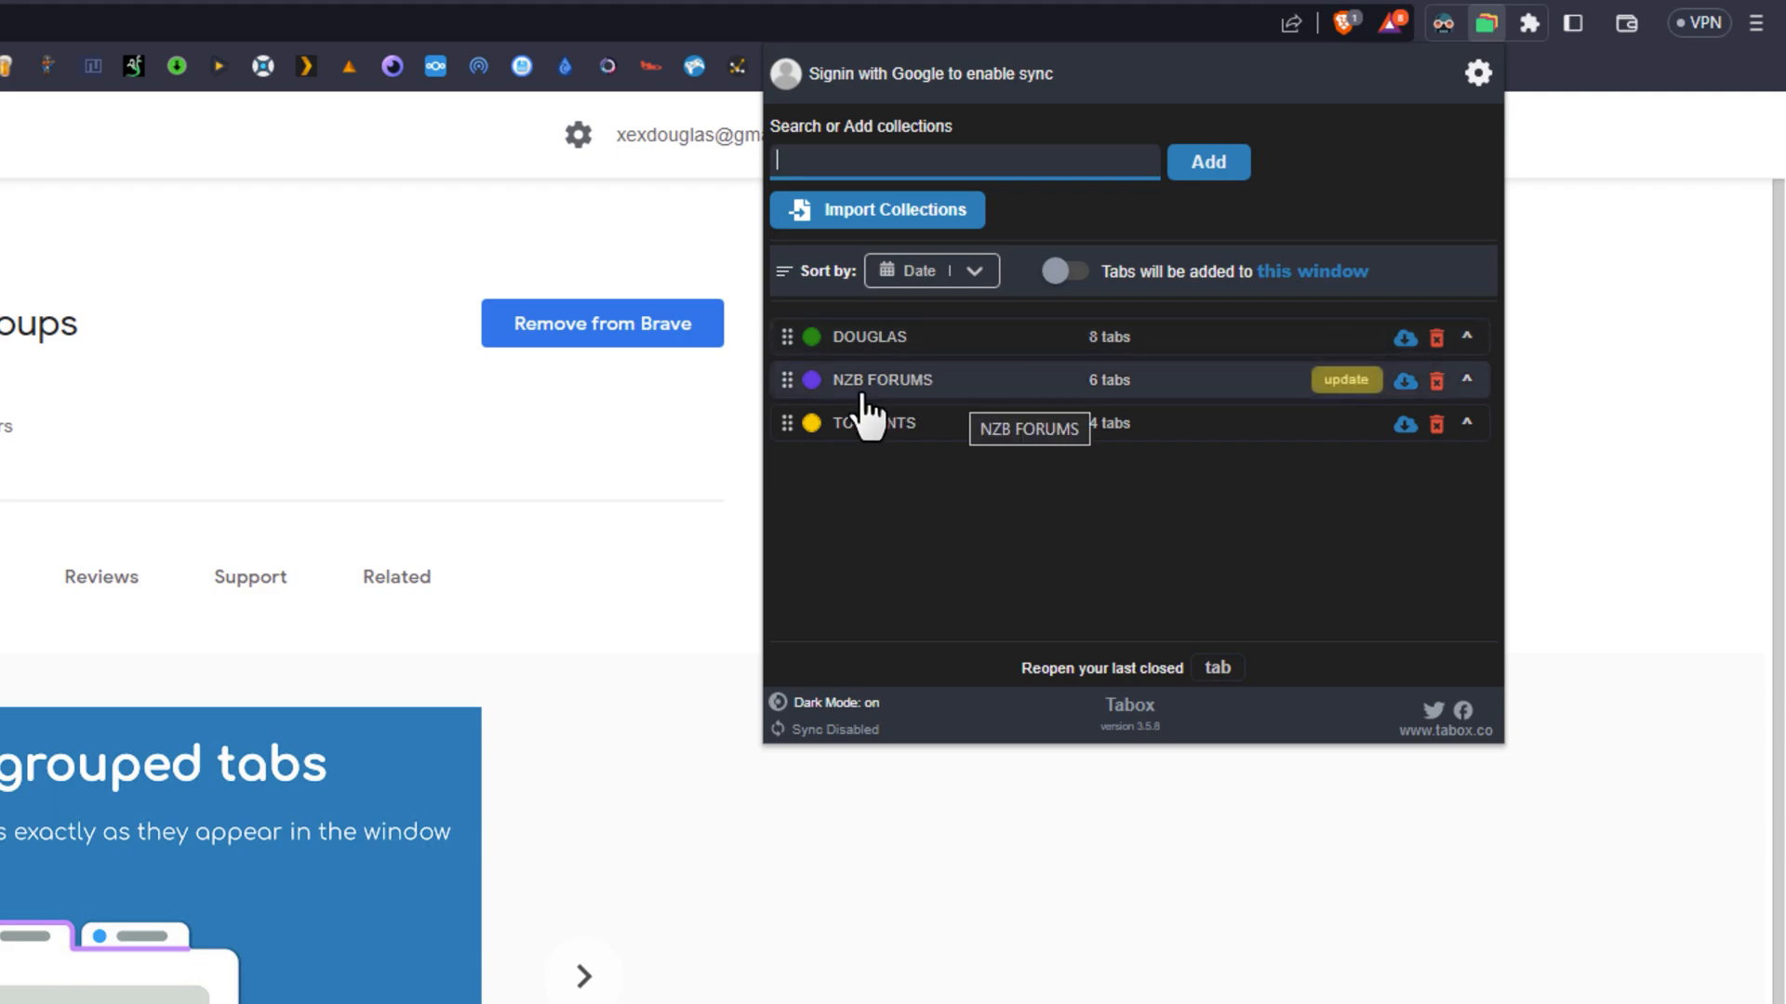
pyautogui.moveTo(866, 410)
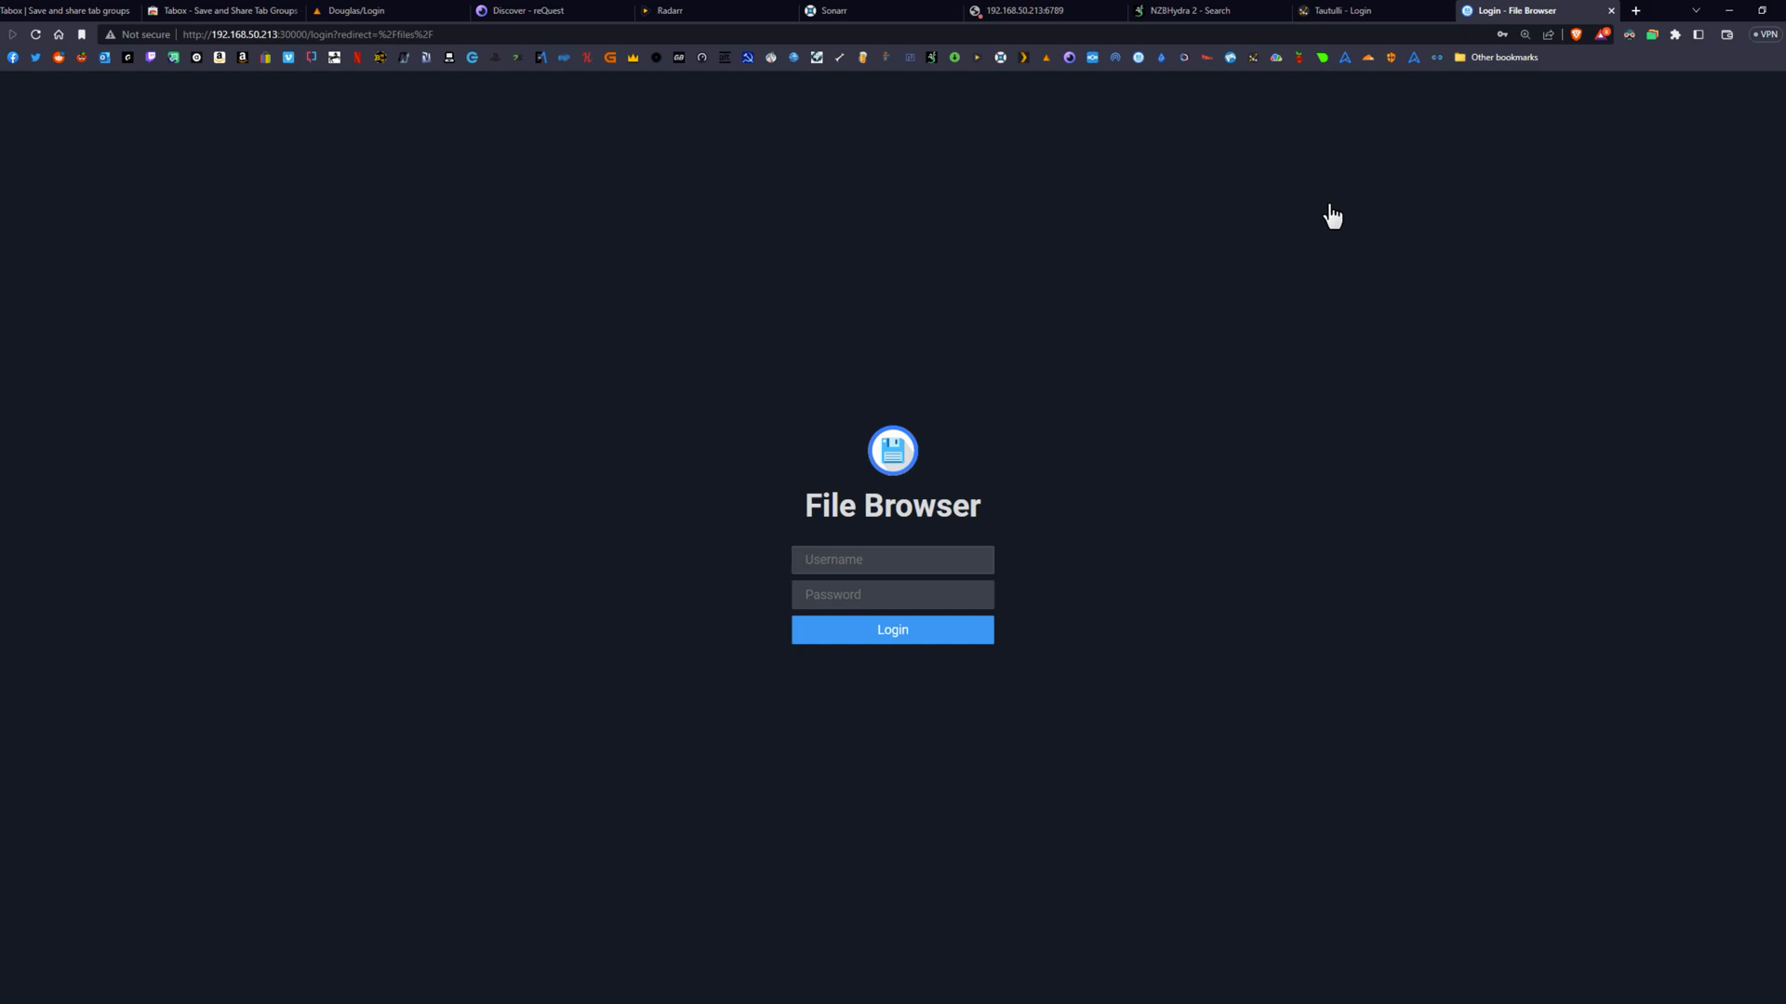
# Look through the NZBHydra and Overseerr tabs, then return to the Tabox store listing.
pyautogui.click(1207, 10)
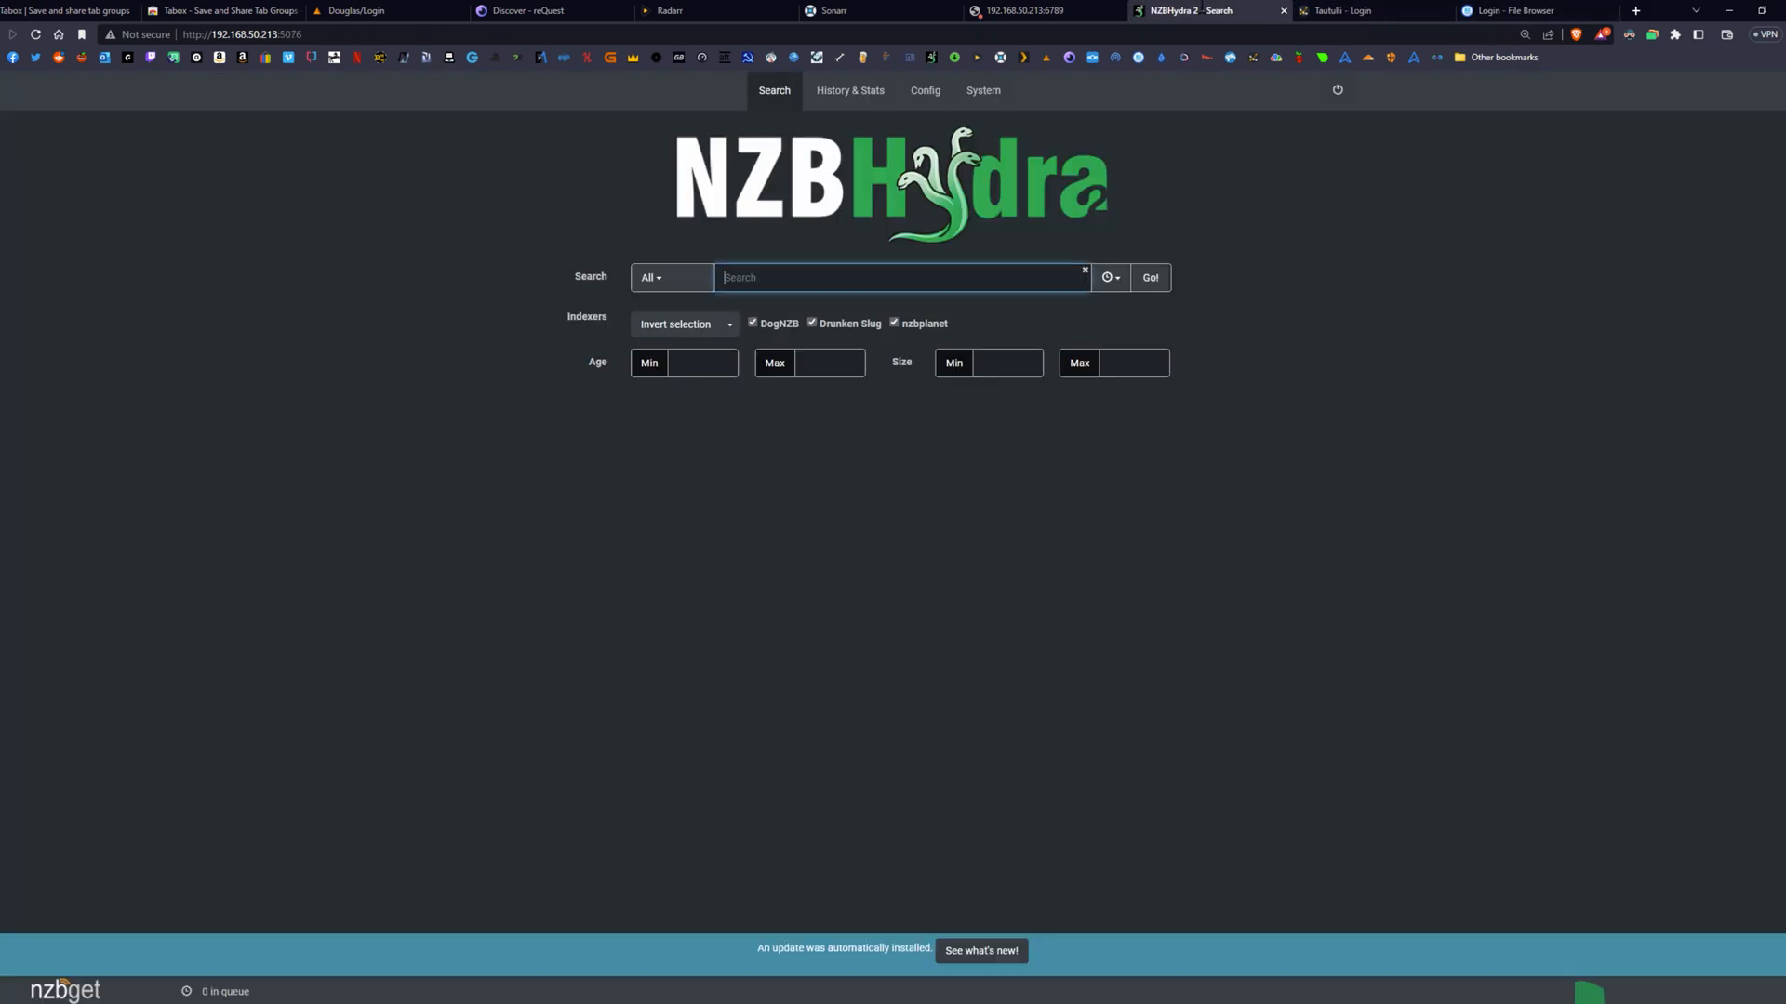
pyautogui.click(547, 10)
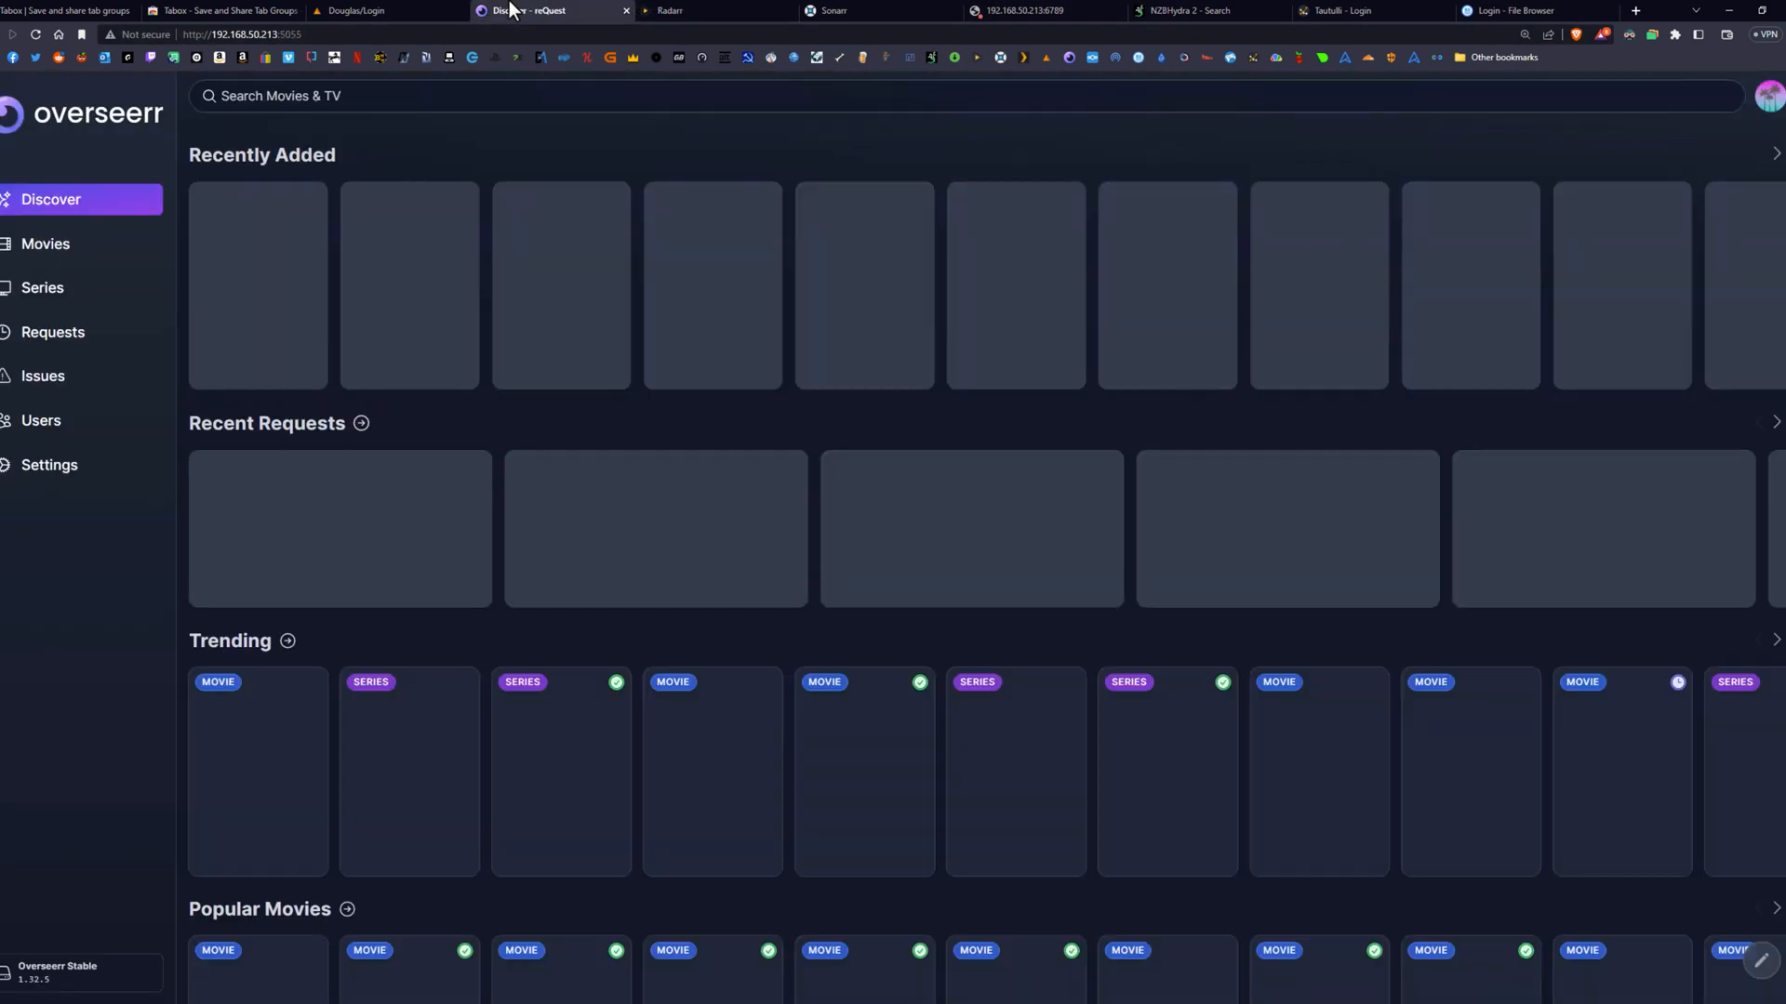
pyautogui.click(376, 10)
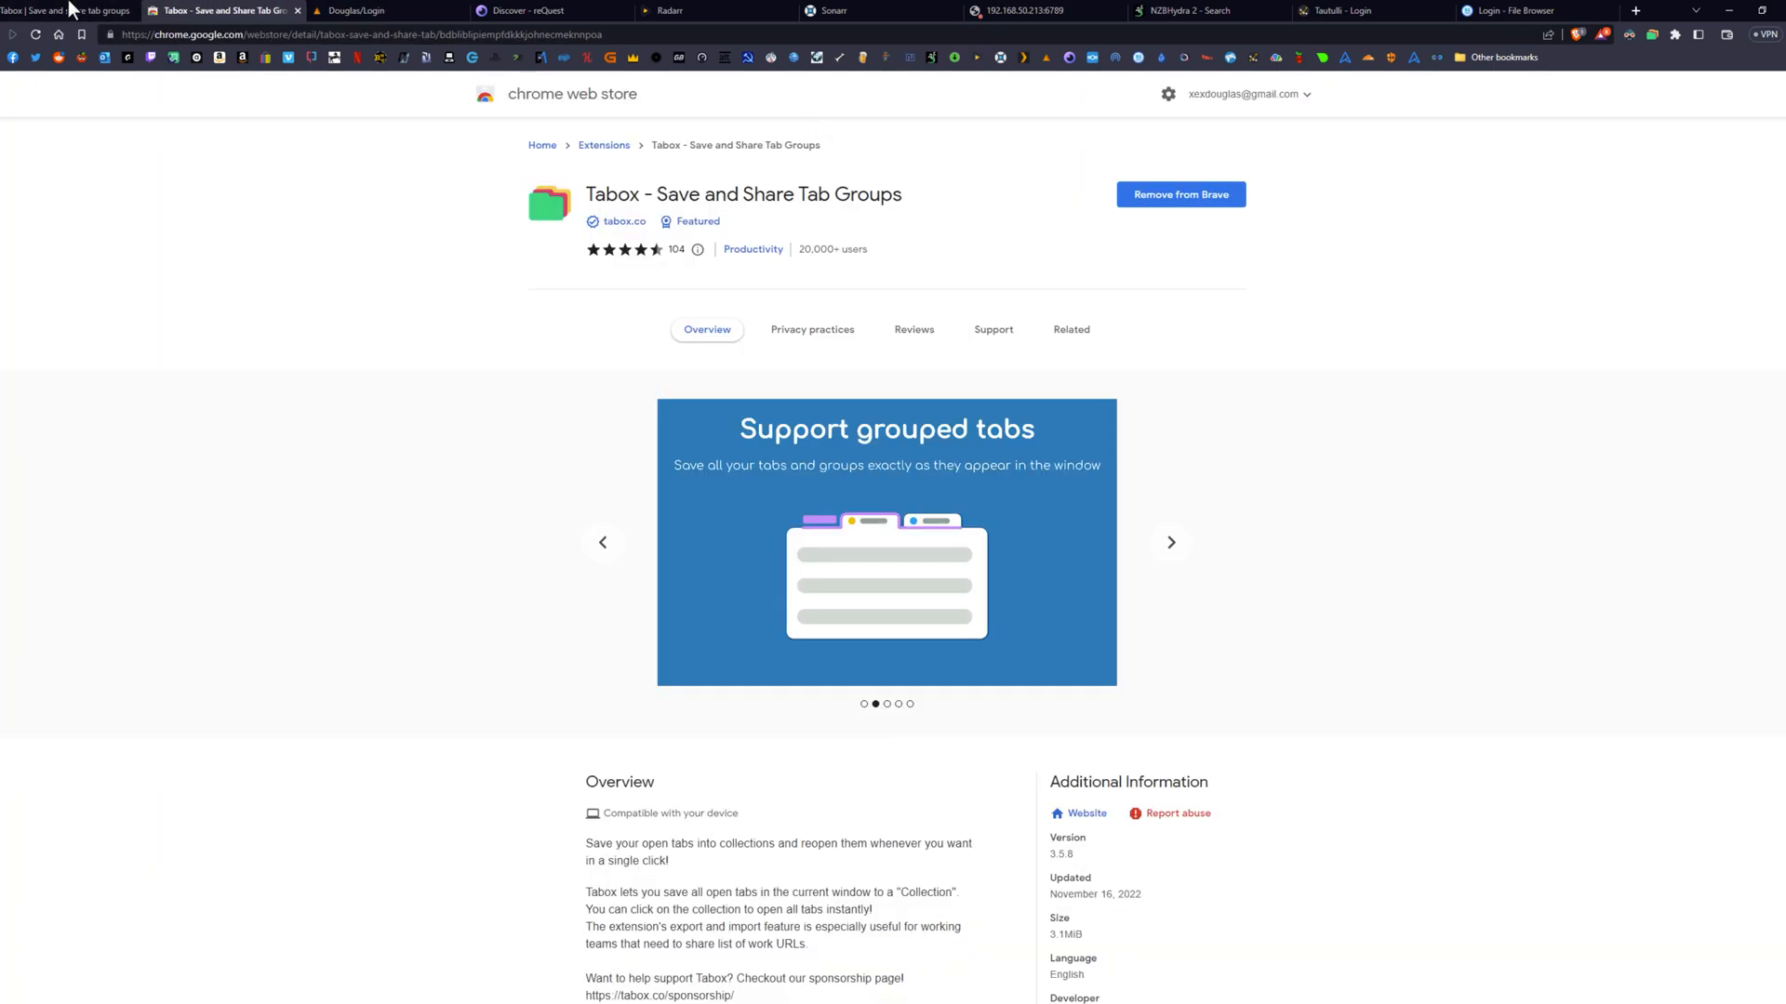
pyautogui.click(355, 11)
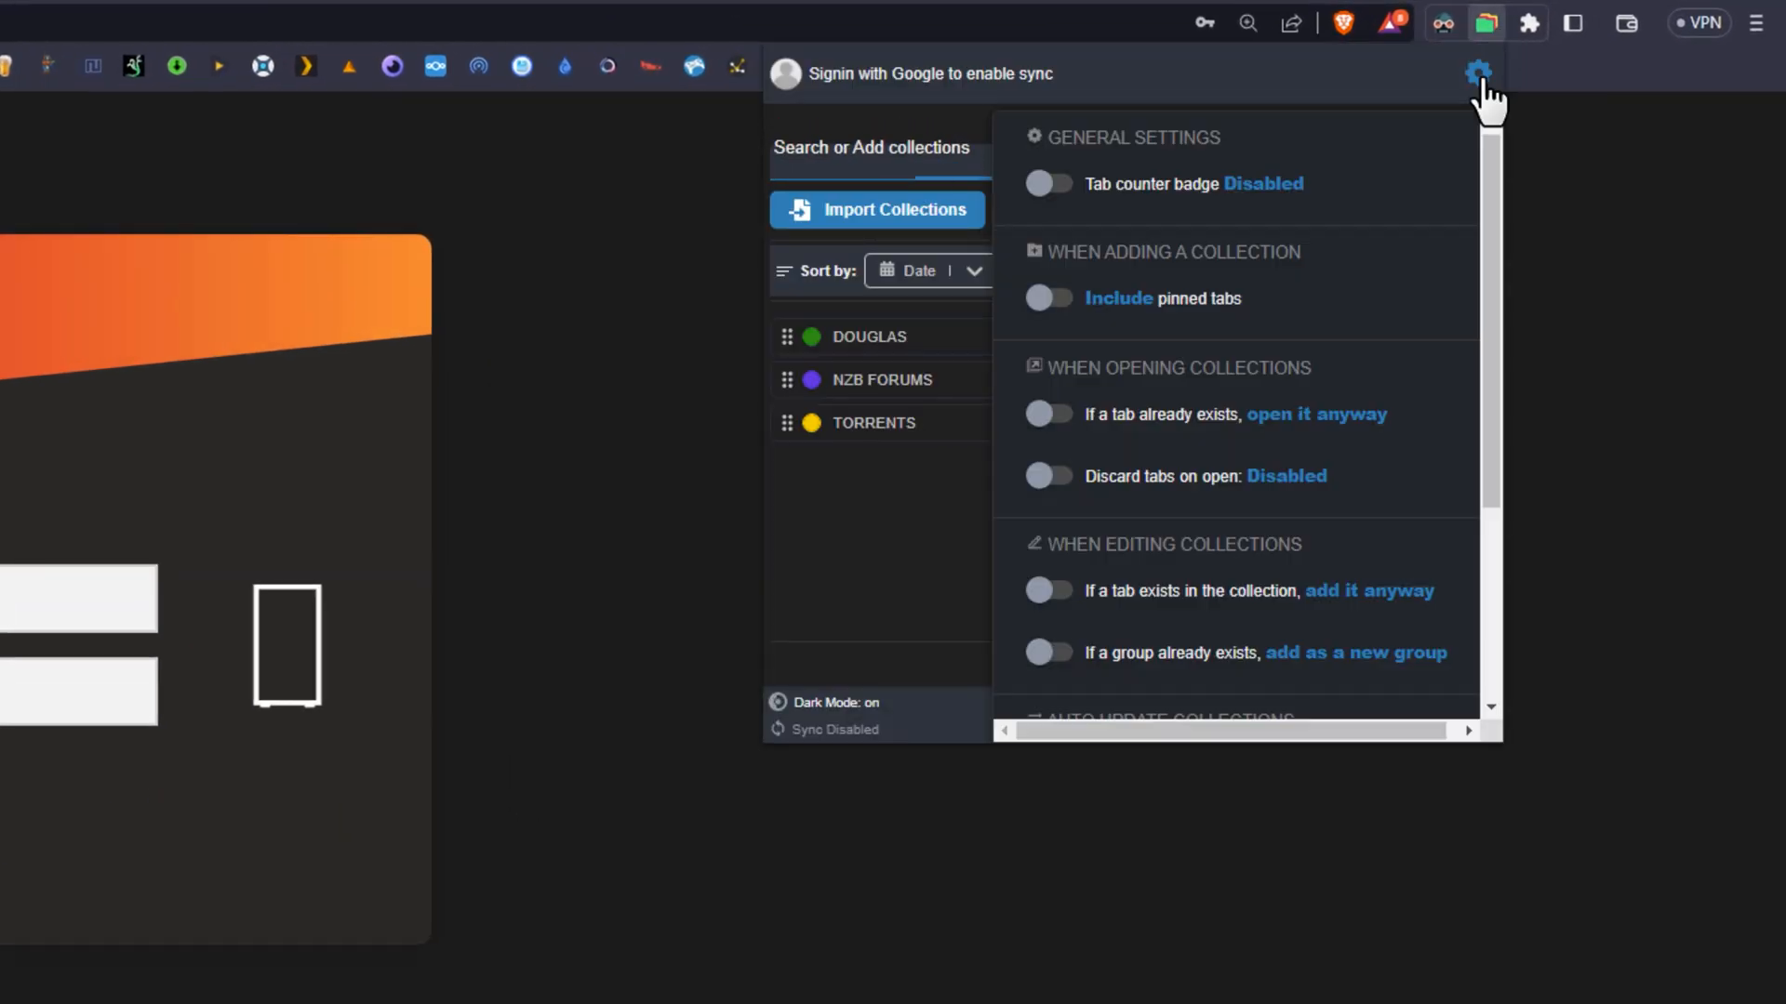
# Scroll through Tabox's settings and close them, back to the three collections (8, 6, 4 tabs).
pyautogui.scroll(-3)
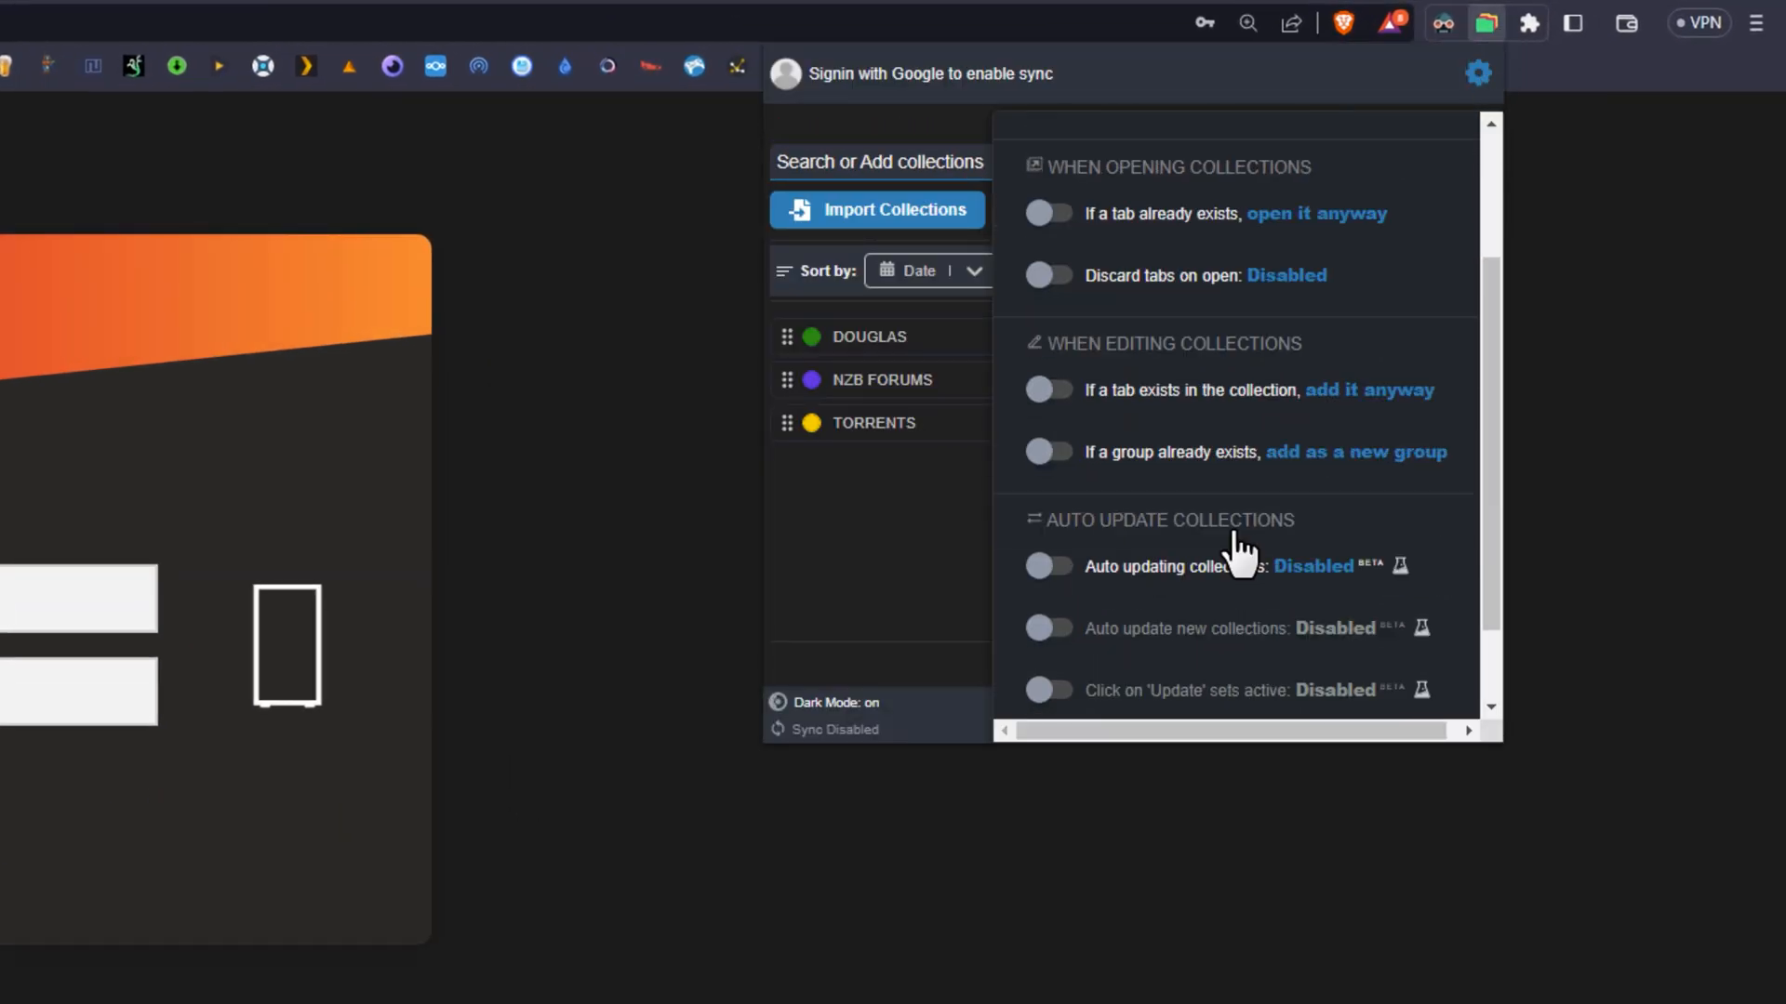
pyautogui.scroll(3)
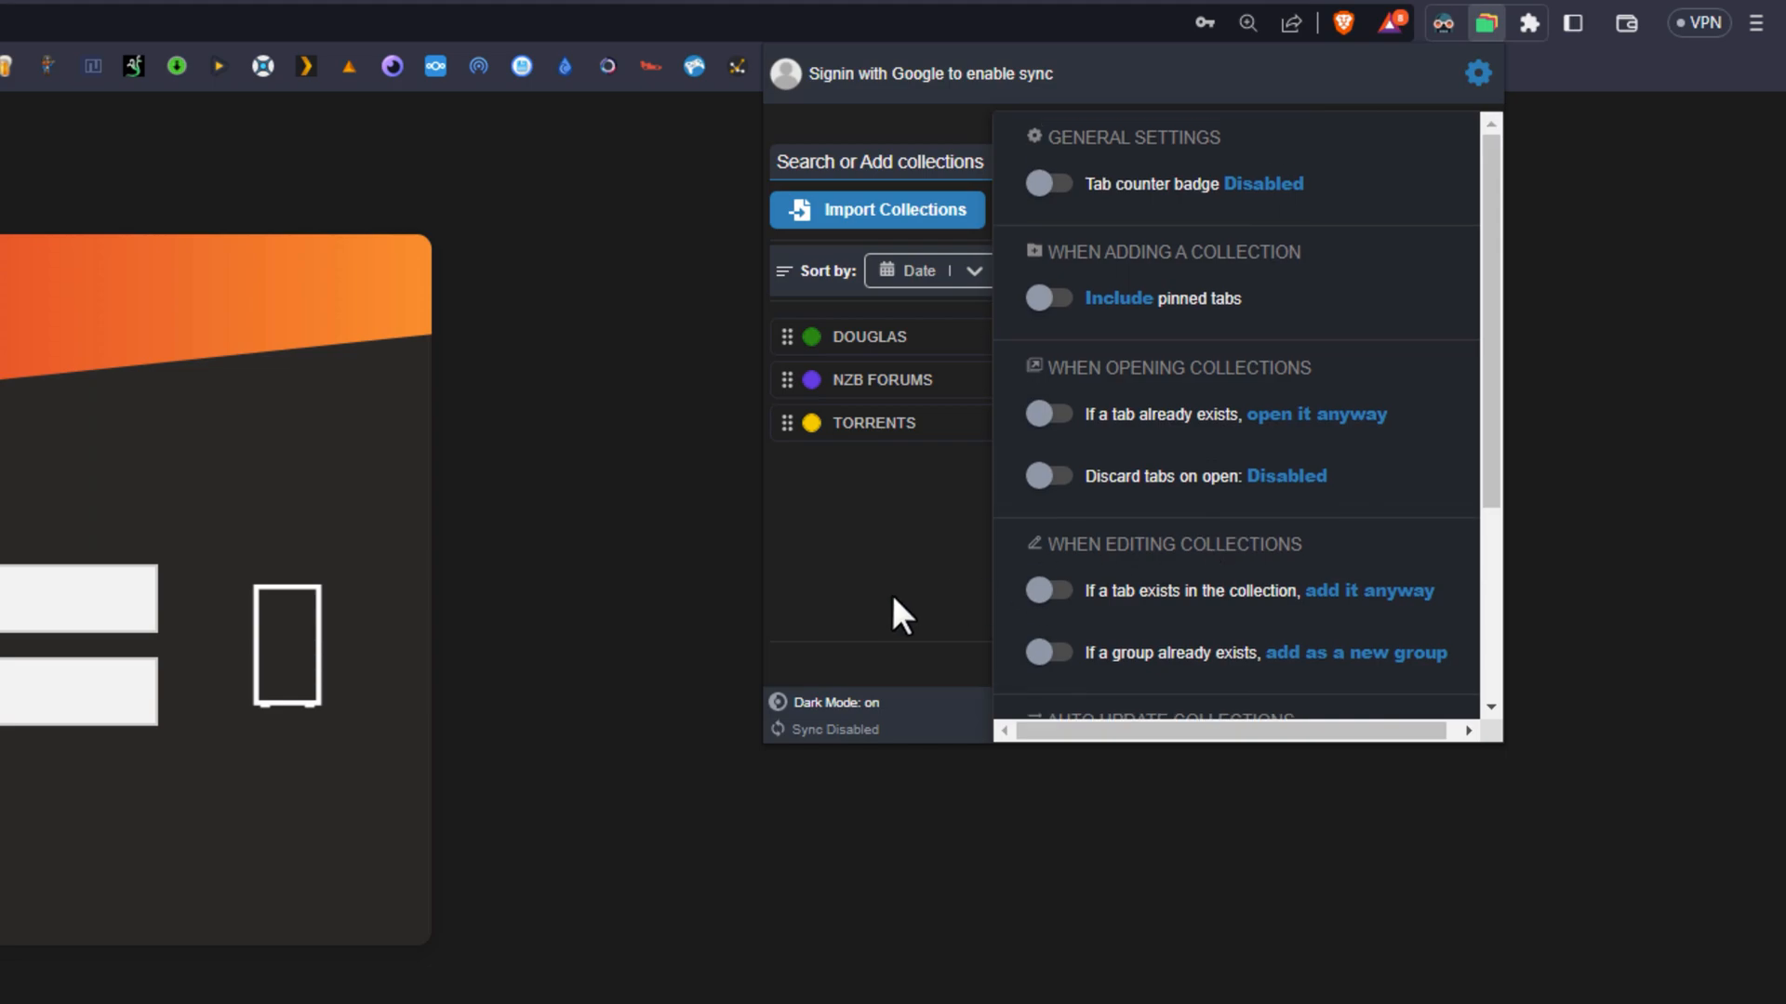
pyautogui.click(1477, 73)
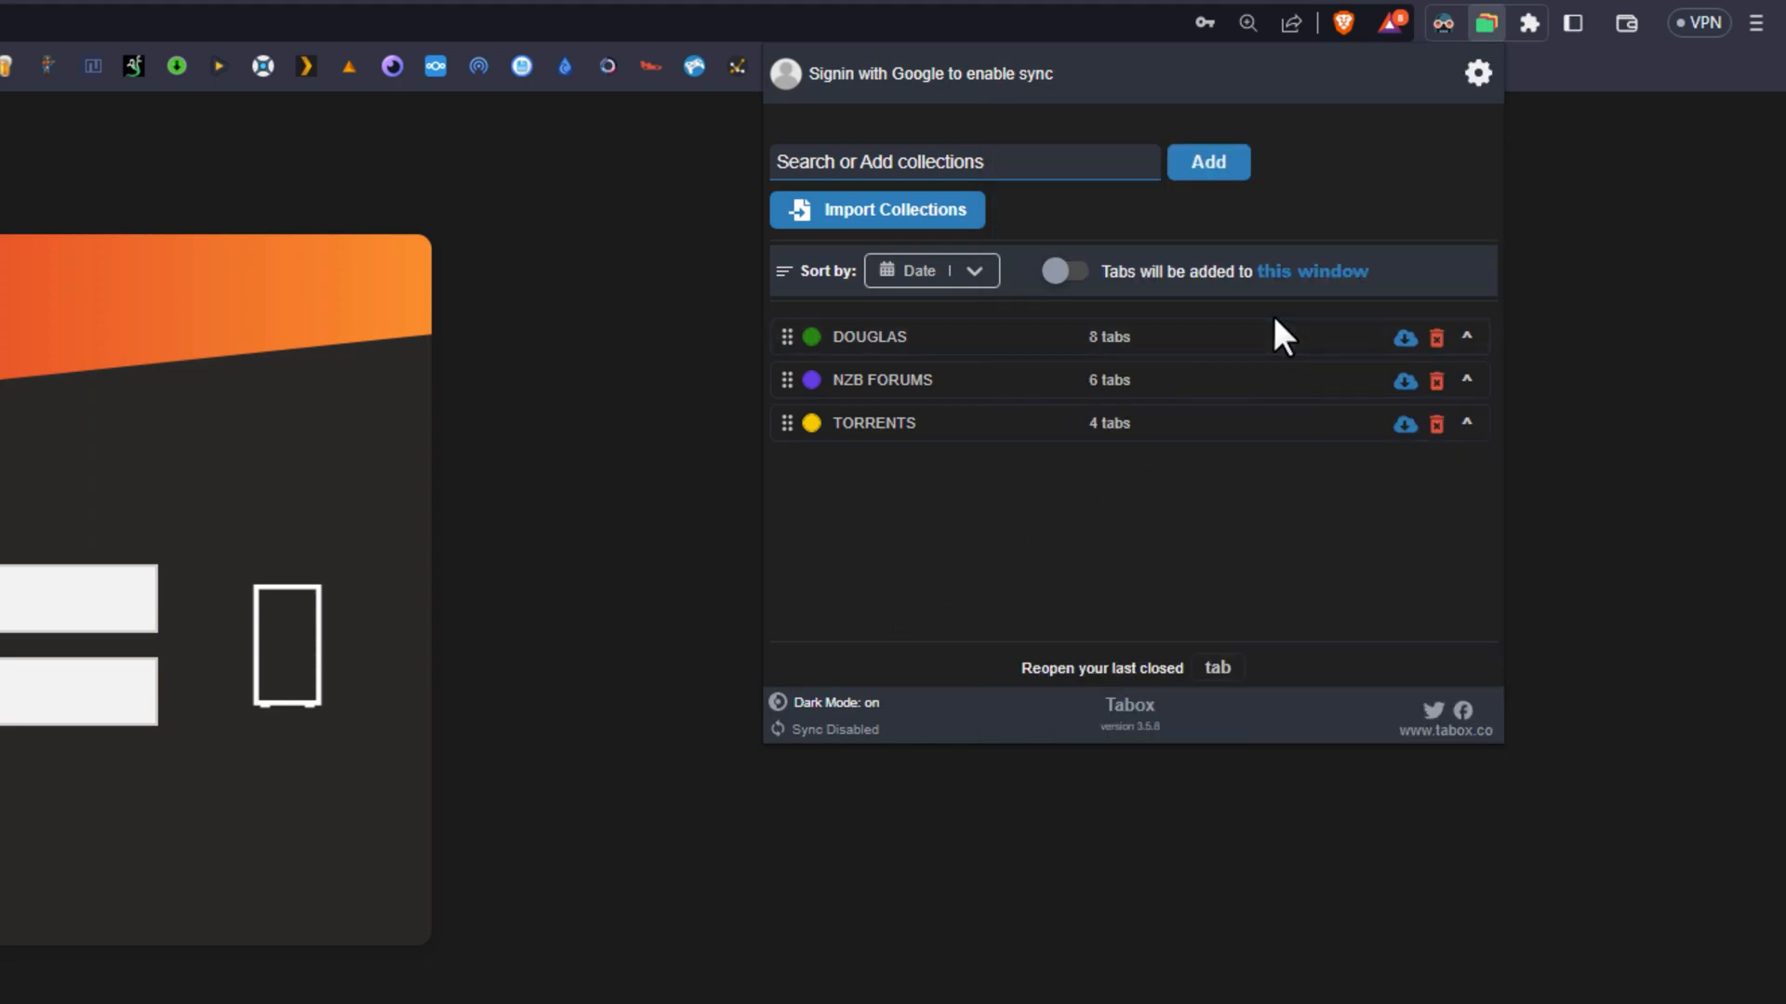
pyautogui.moveTo(1404, 425)
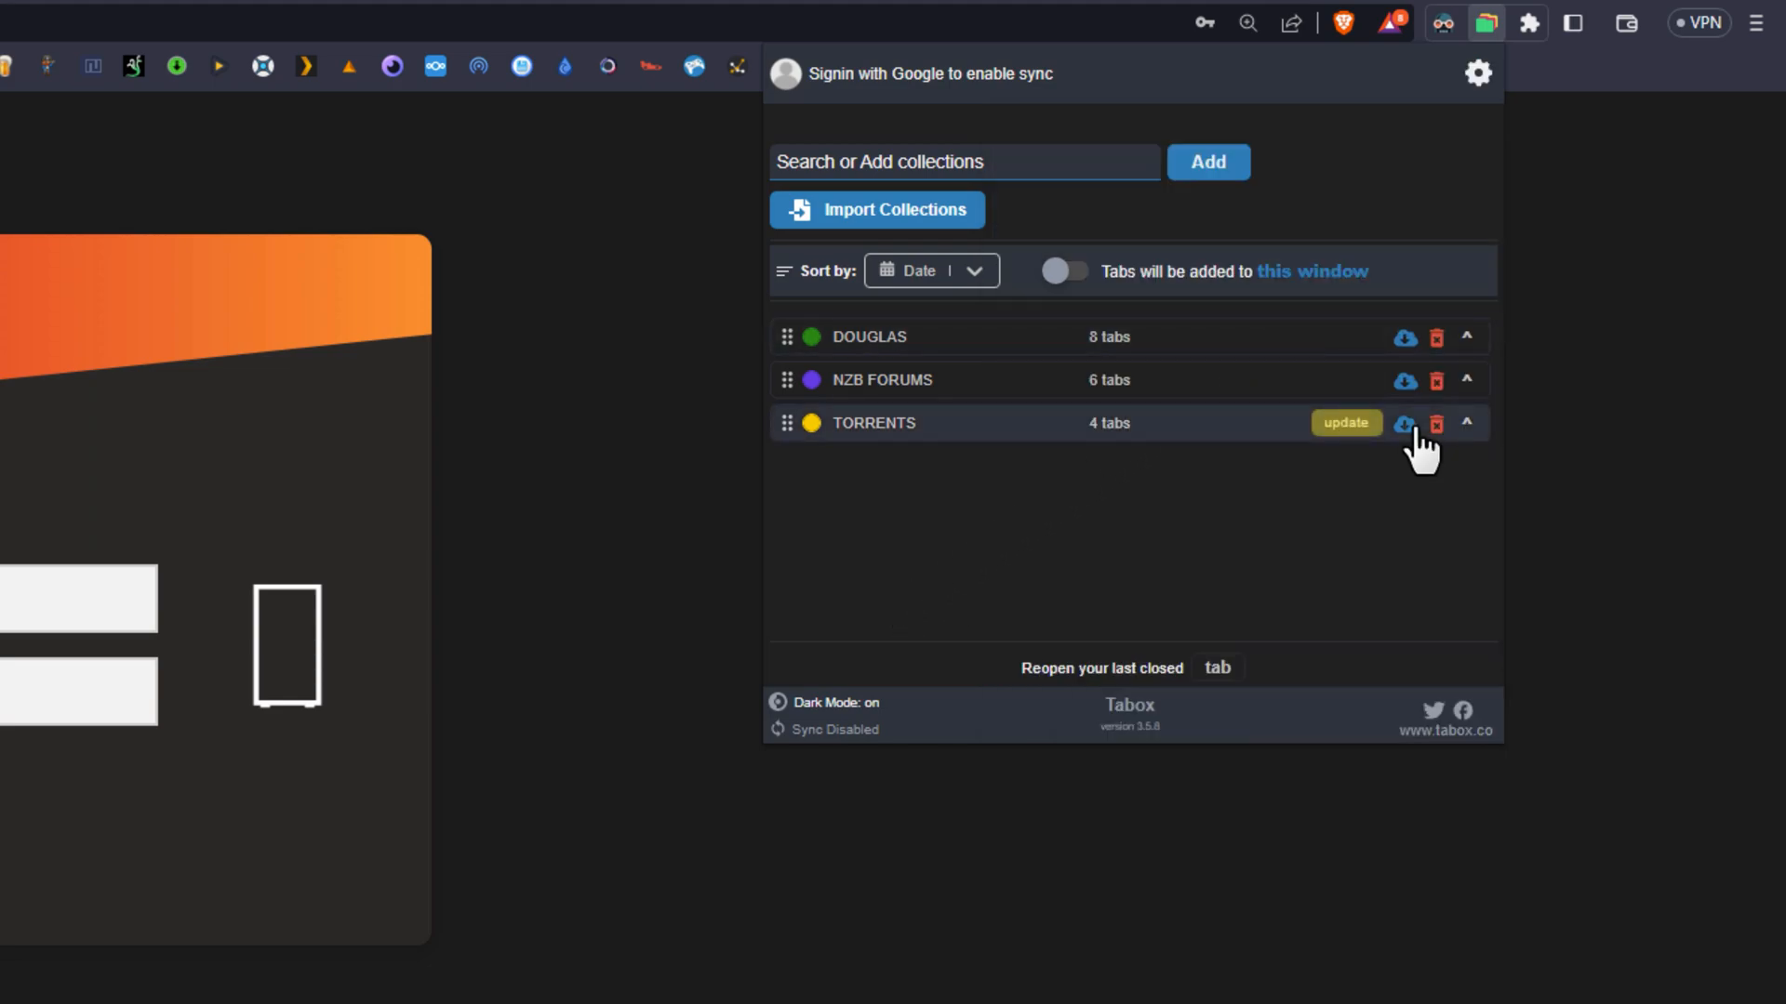
pyautogui.moveTo(1403, 424)
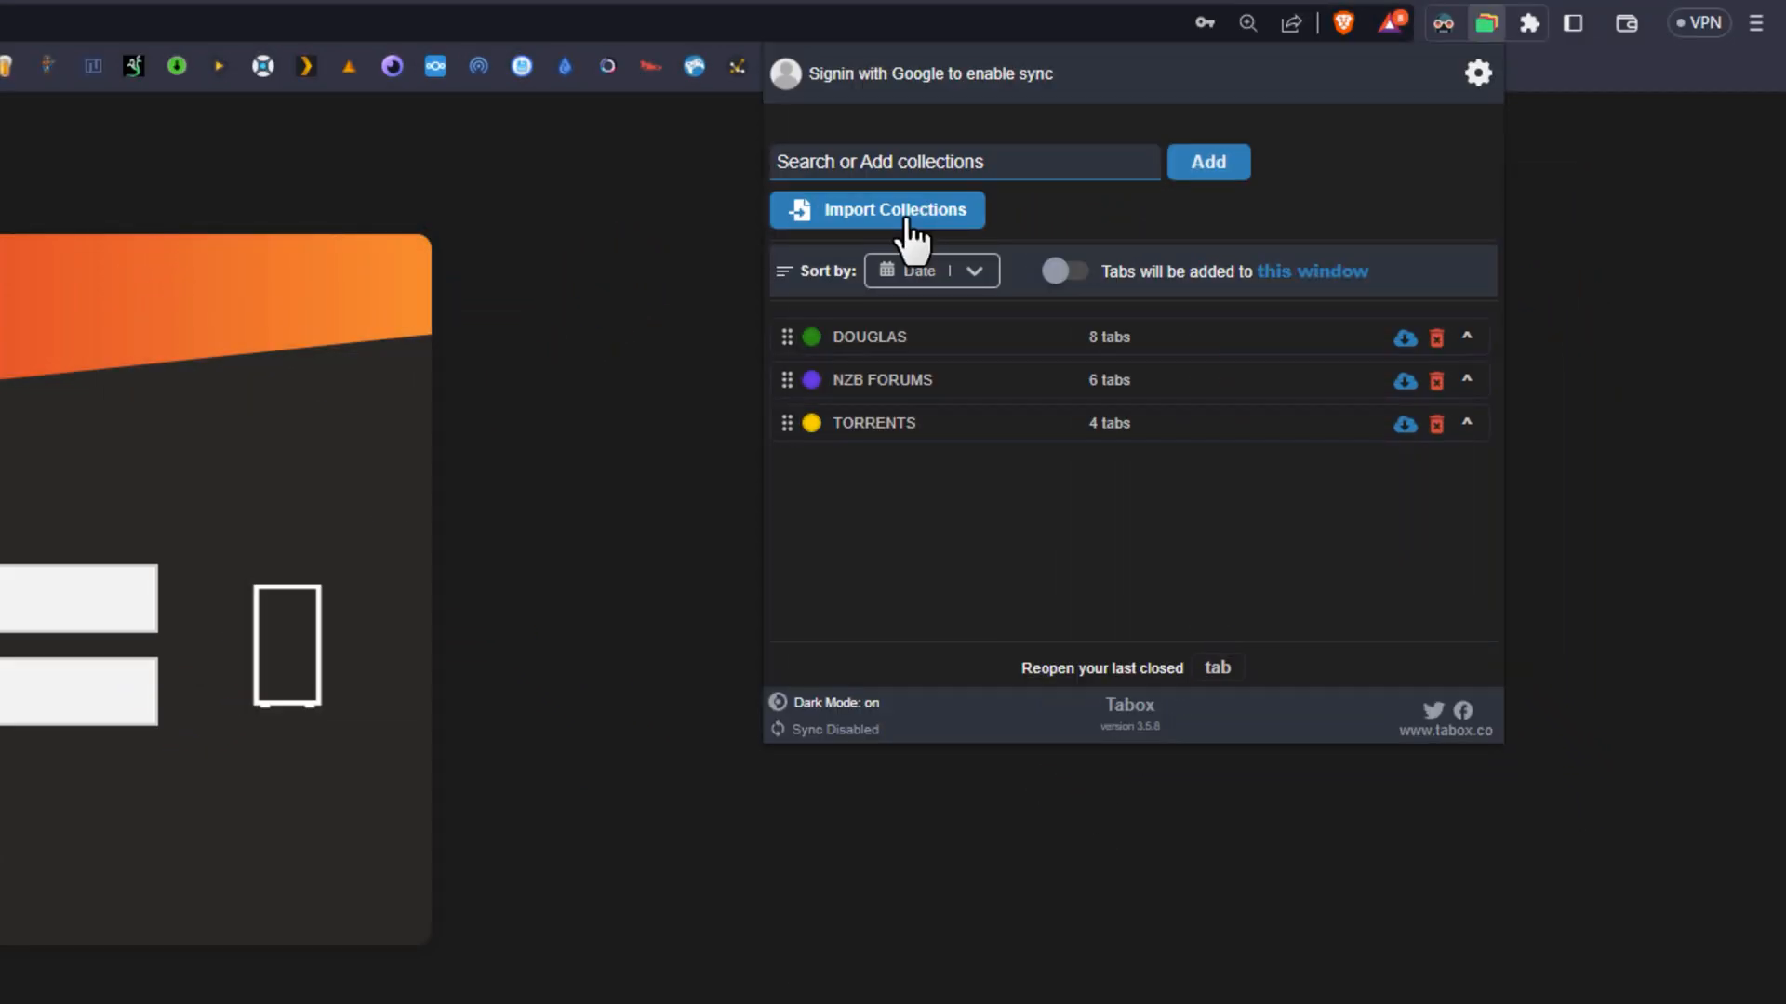
# Dismiss the Tabox collections popup to show the Tabox homepage tab.
pyautogui.click(893, 209)
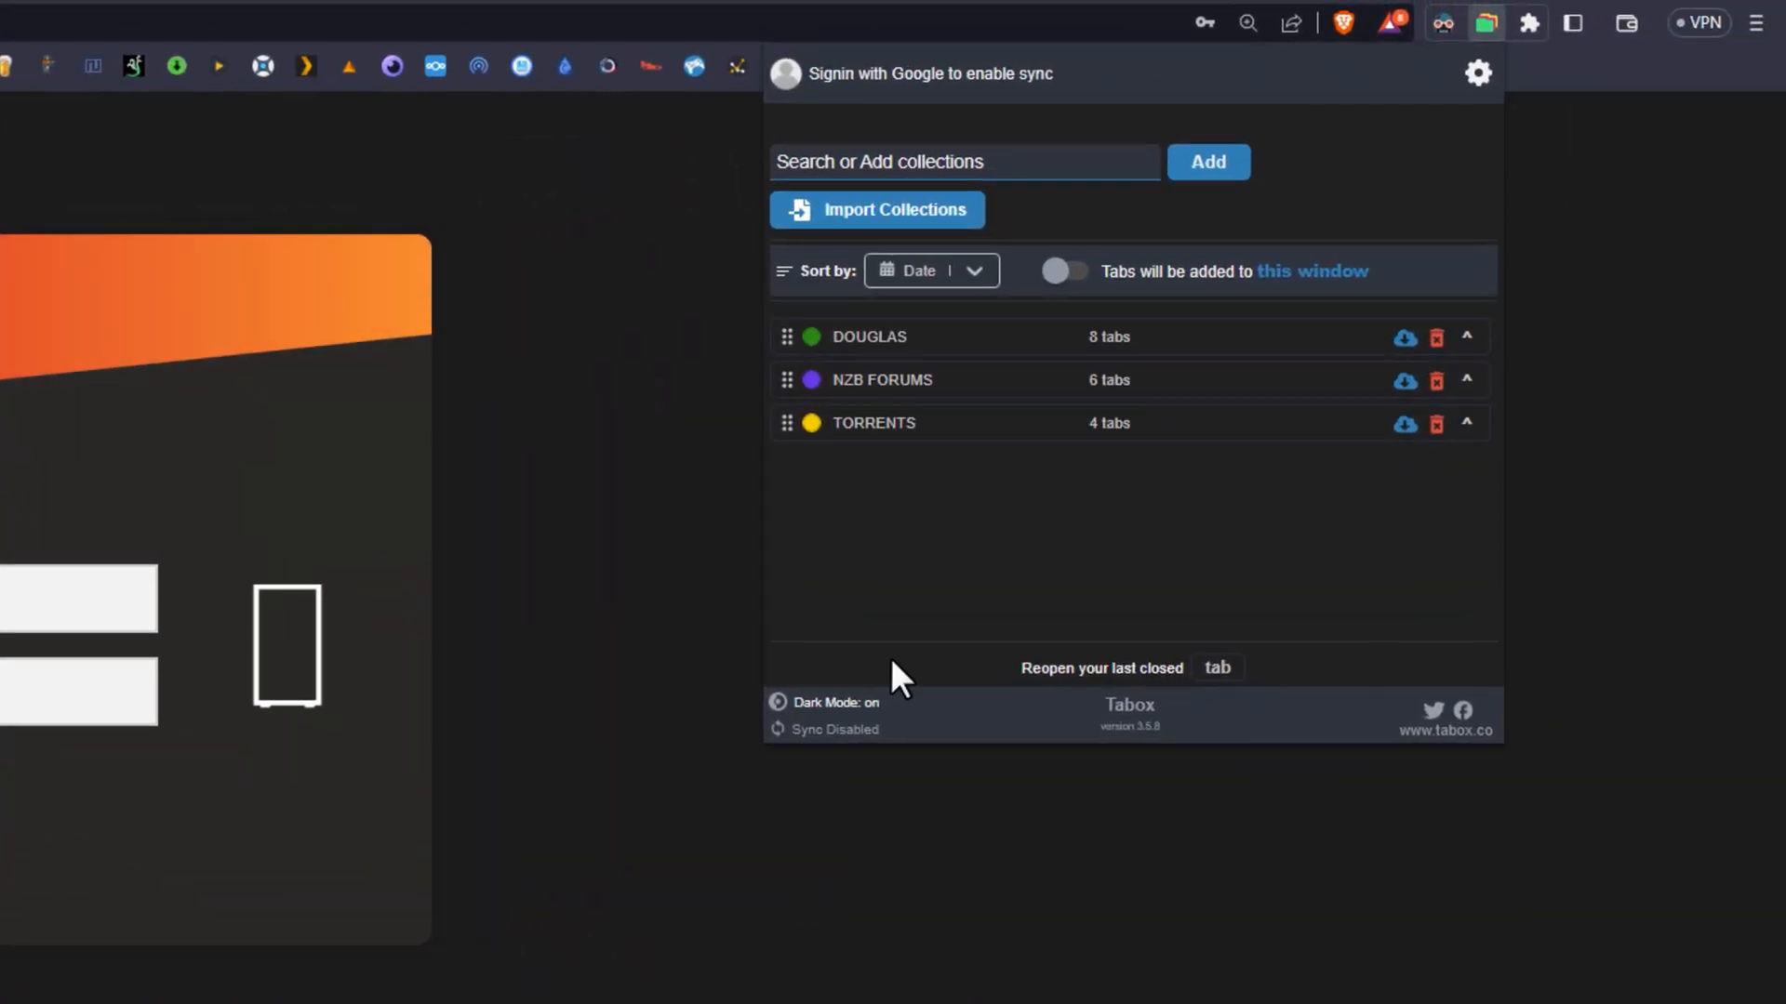
pyautogui.moveTo(898, 683)
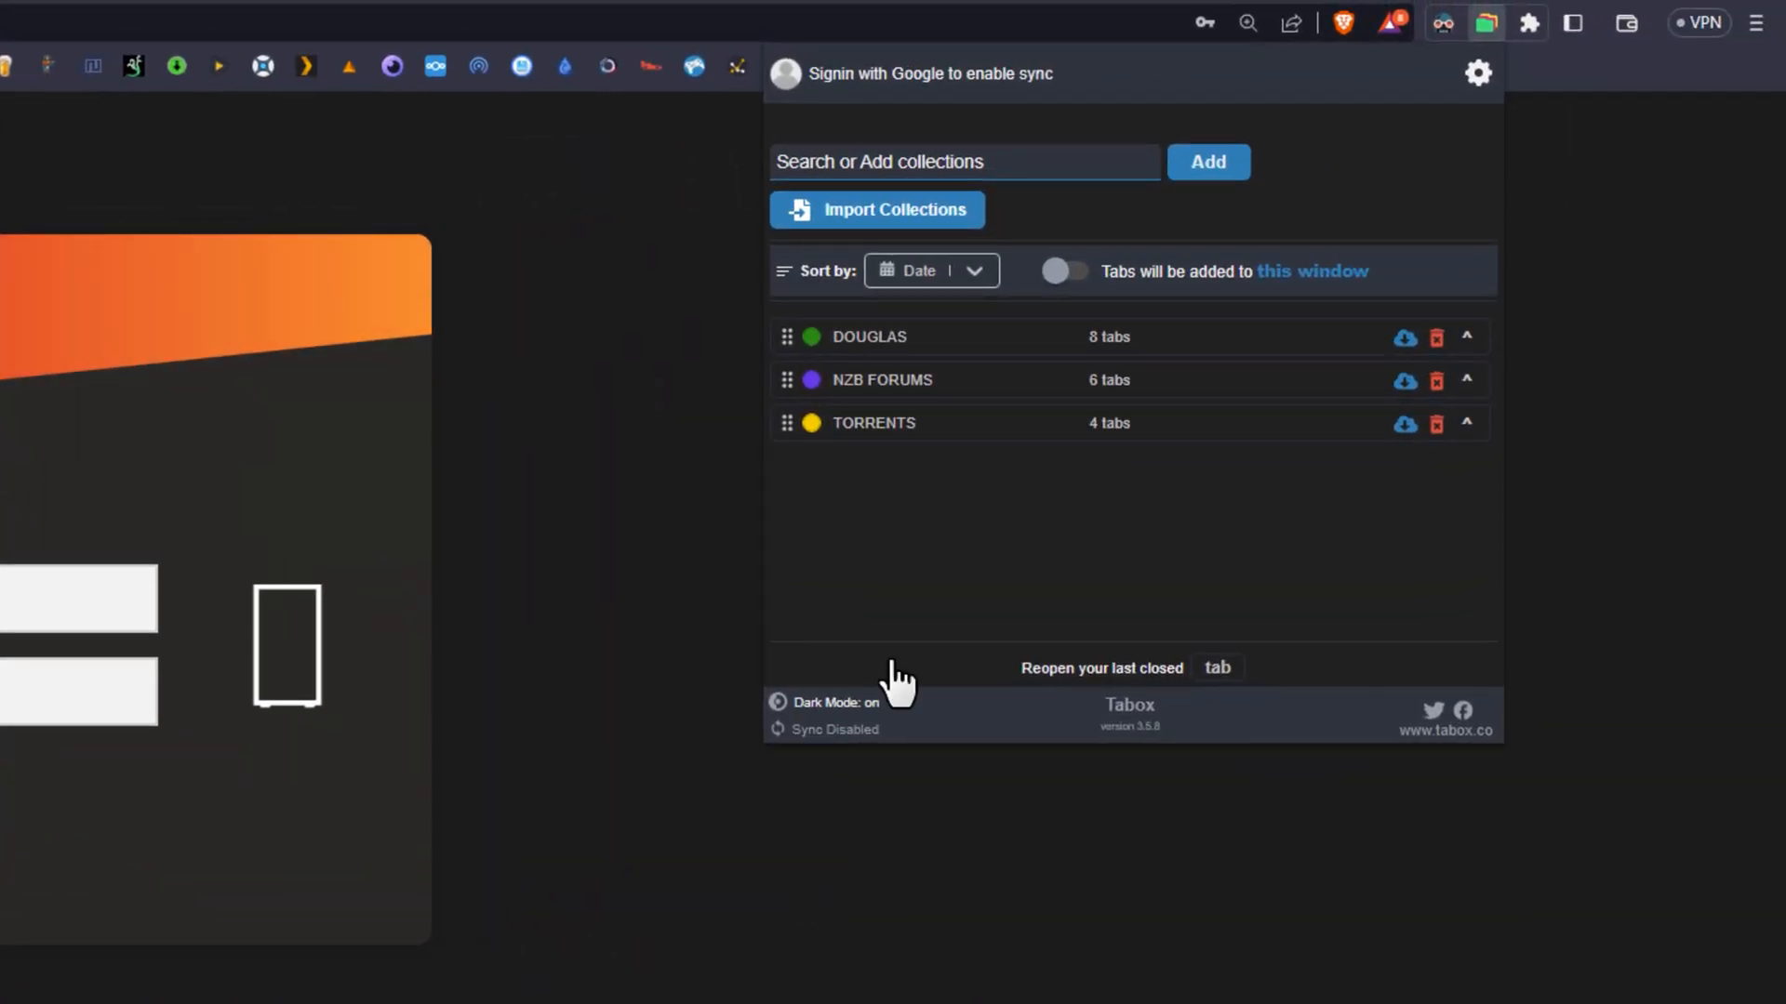
pyautogui.click(780, 703)
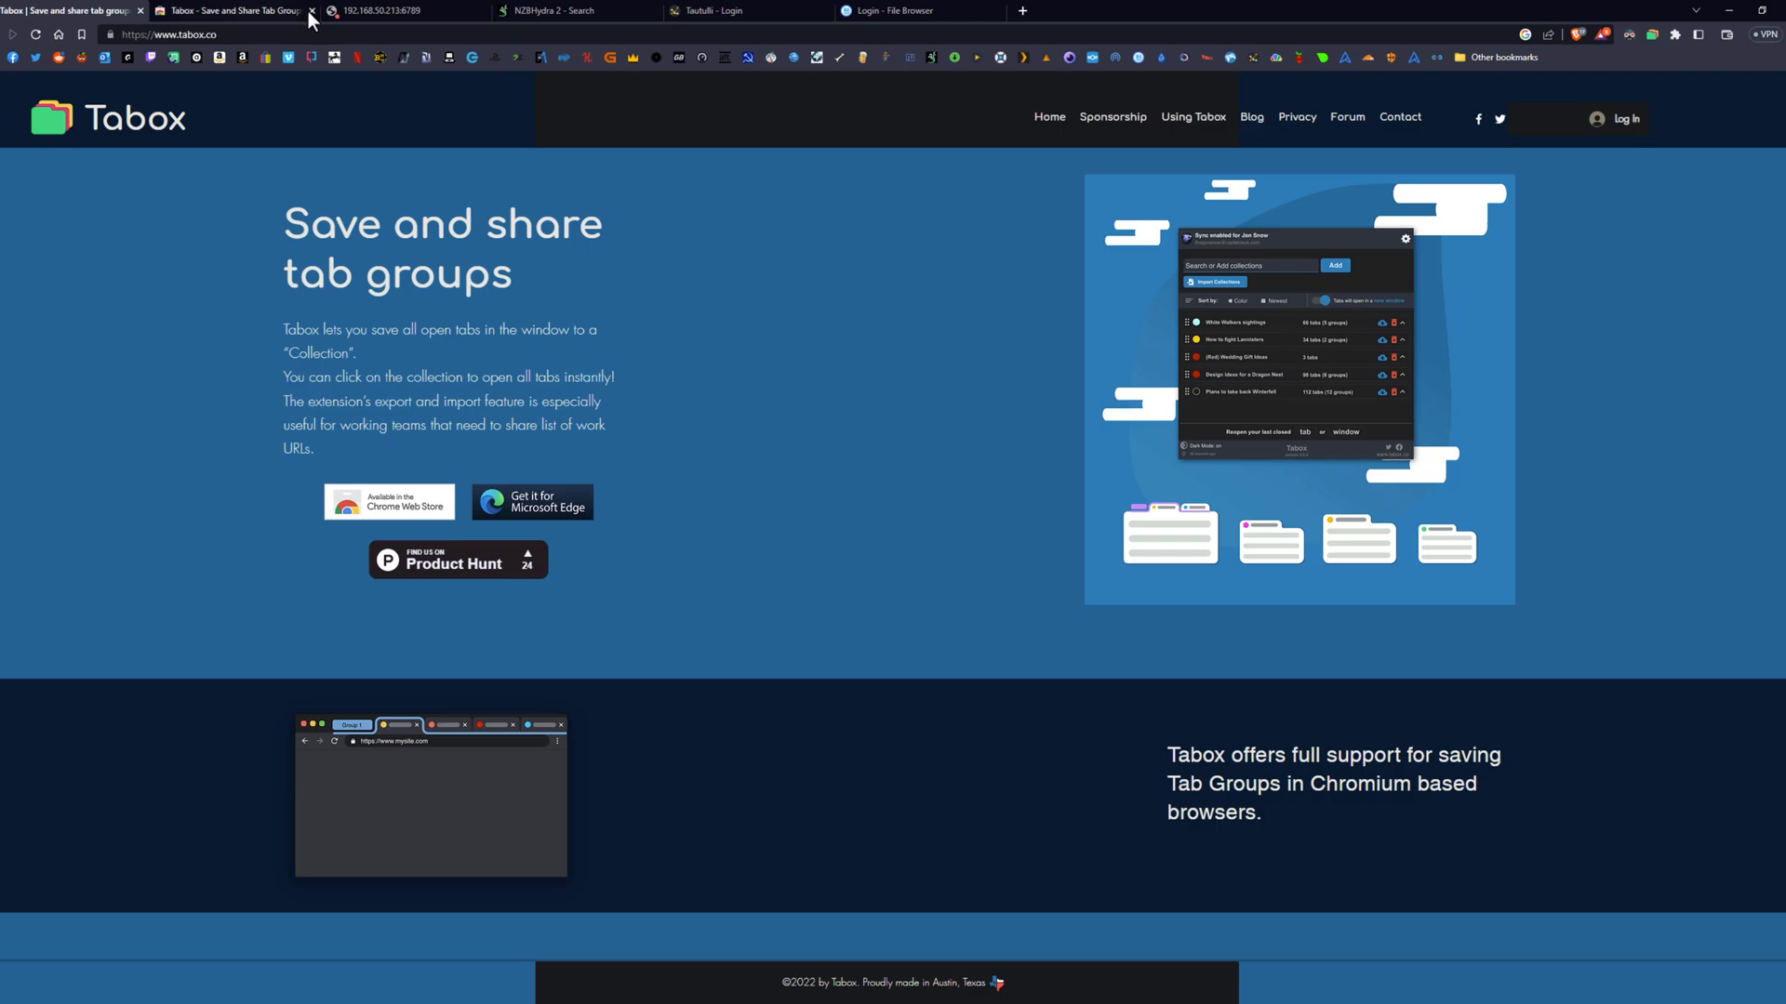
# Close the old tabs and open PSXHAX, Yahoo Australia and Se7enSins, ending on Yahoo.
pyautogui.click(311, 10)
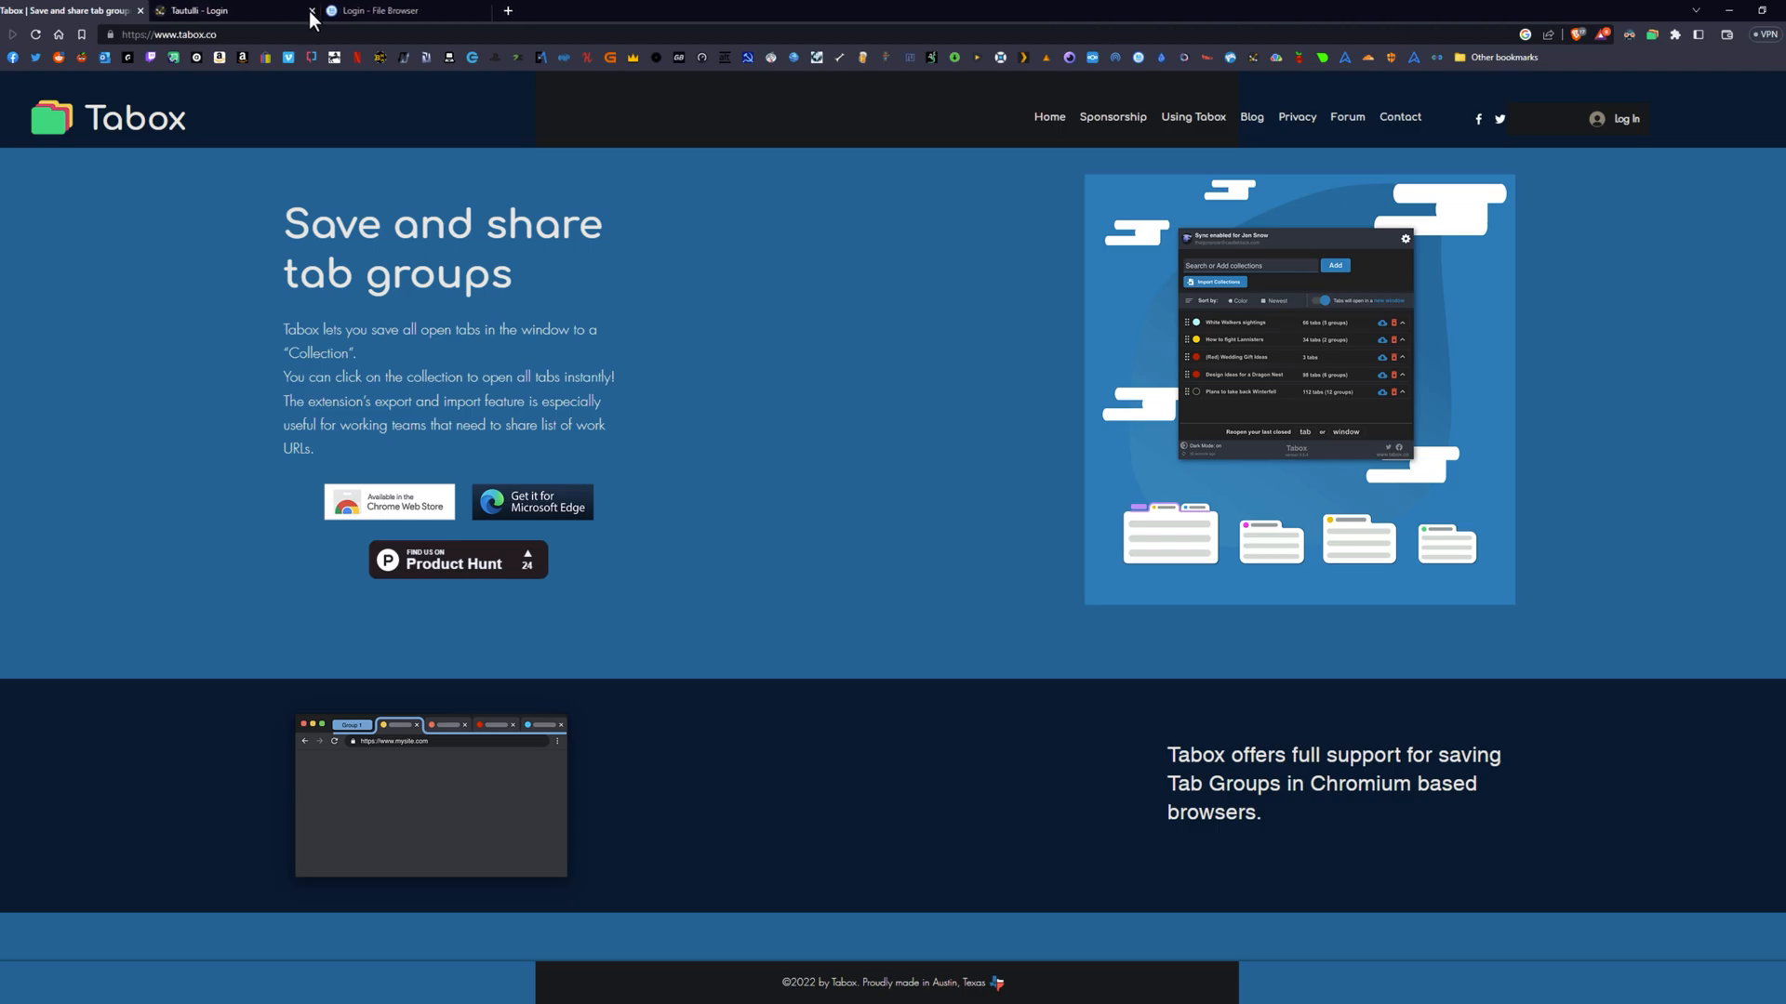
pyautogui.click(311, 10)
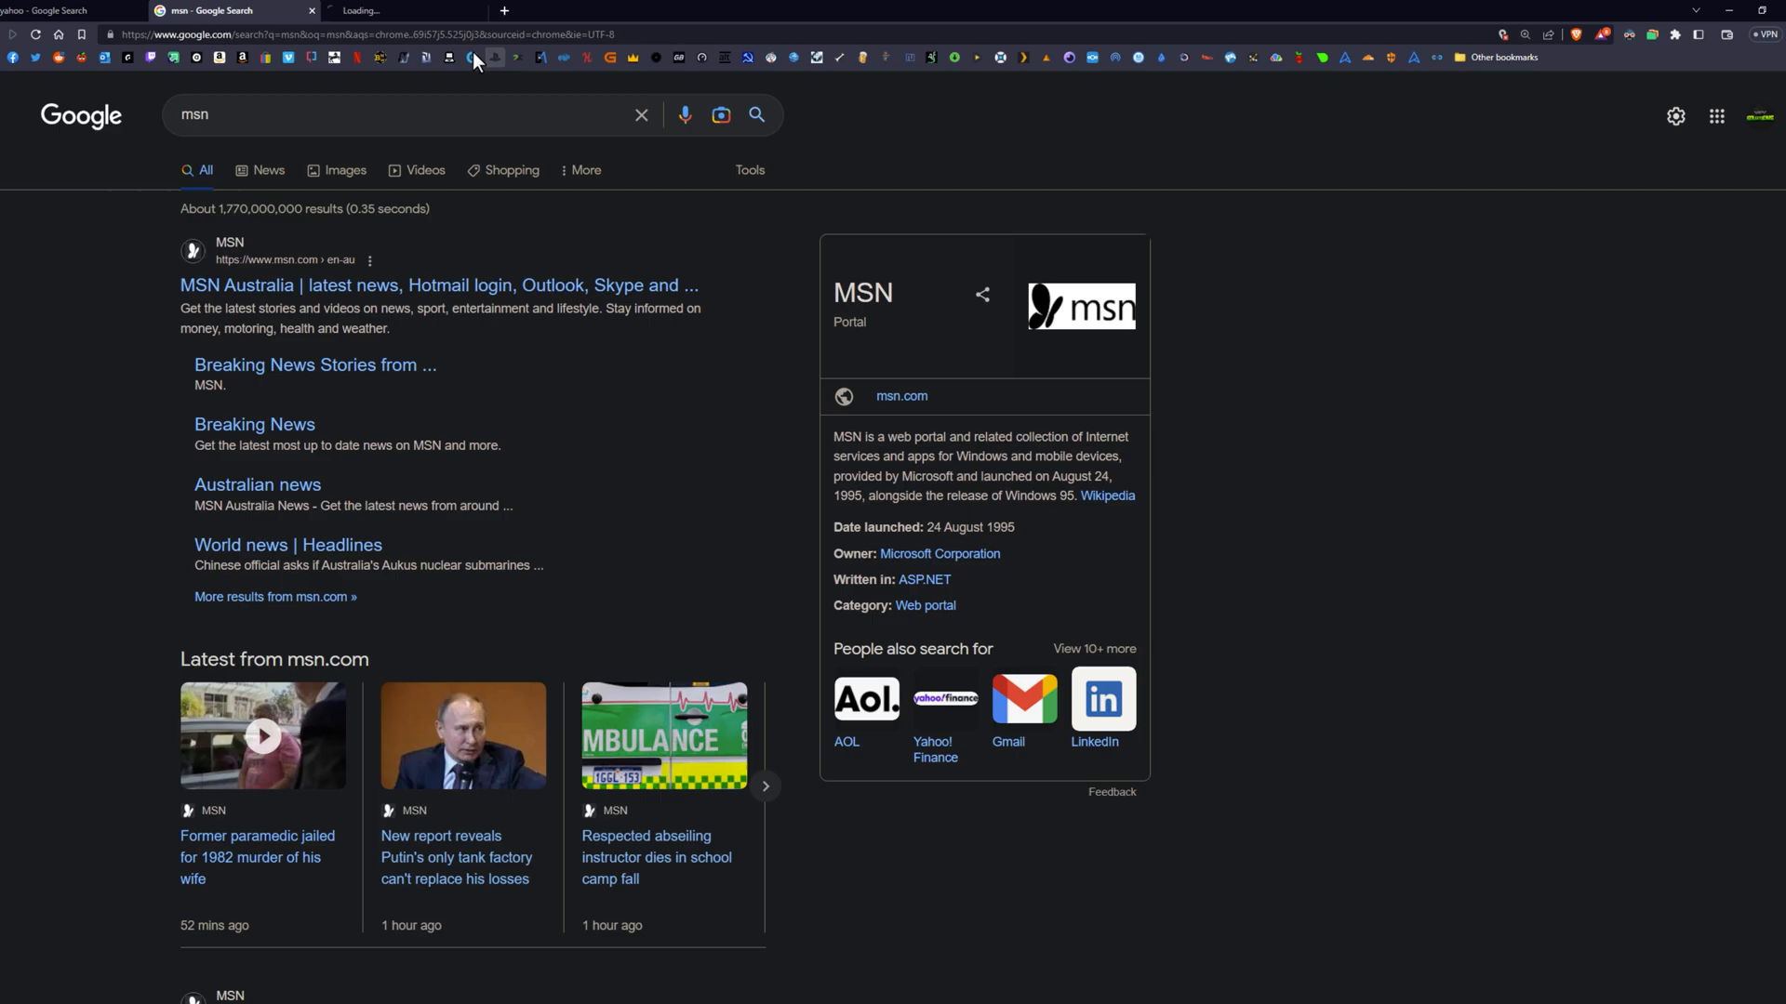
pyautogui.click(399, 10)
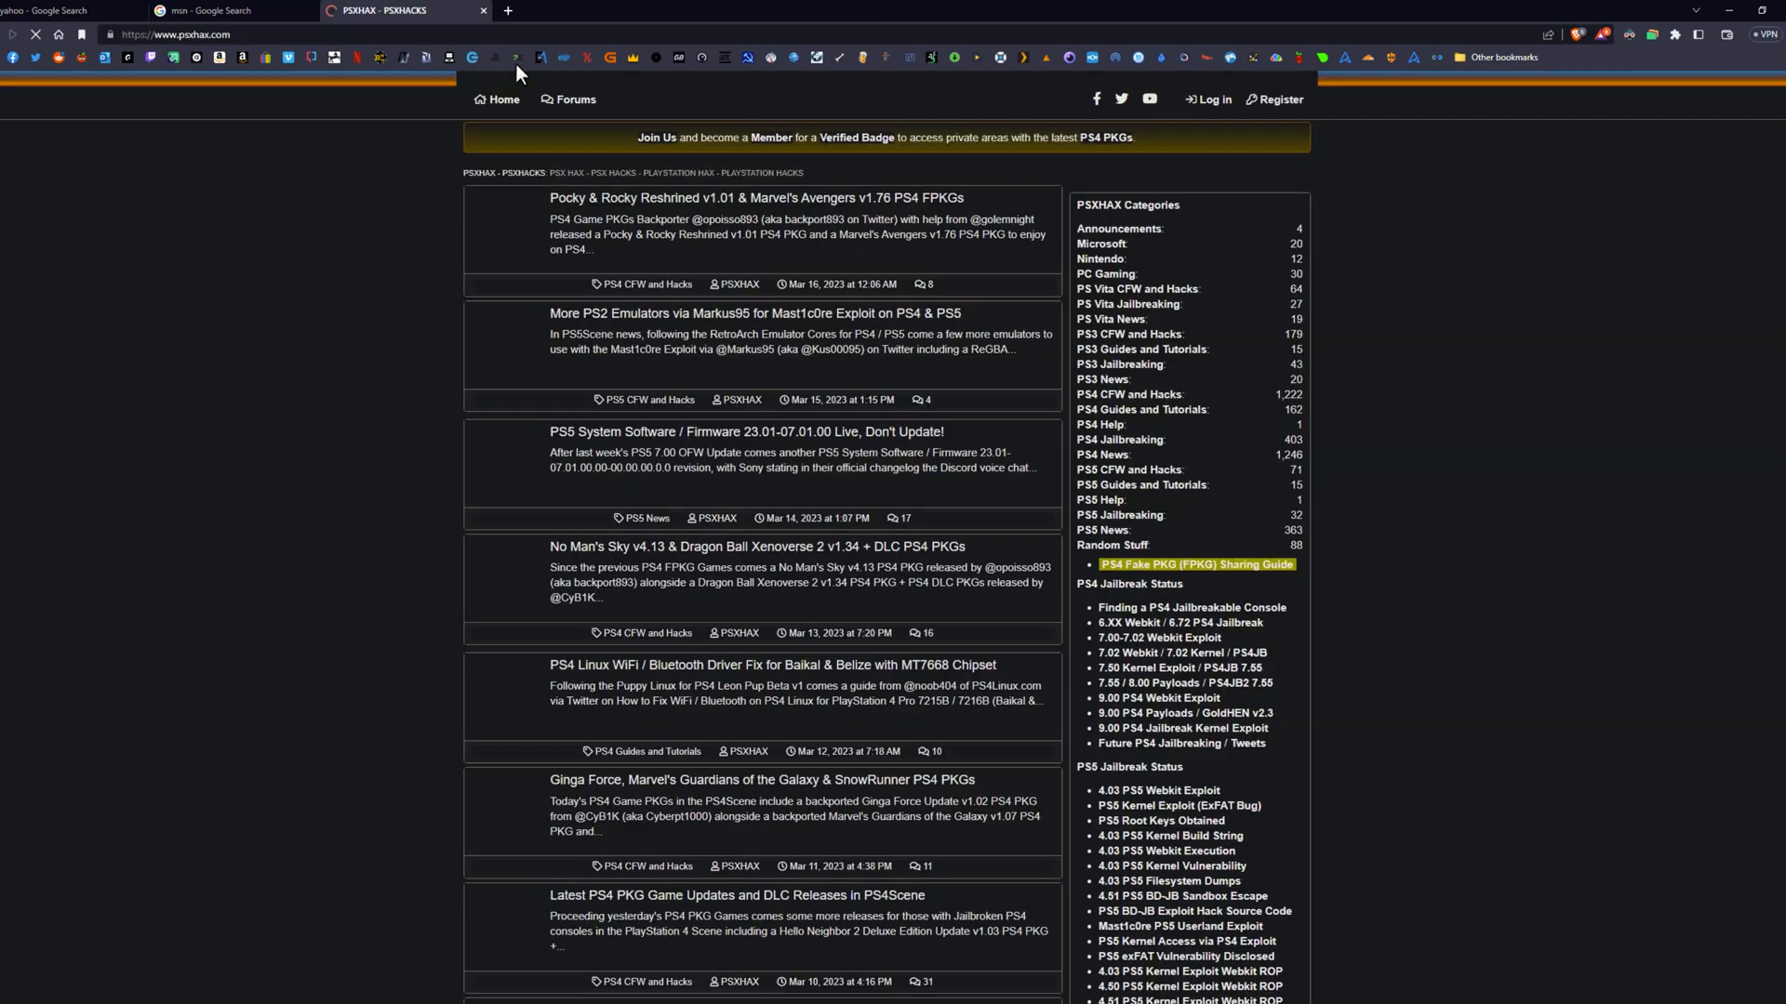
pyautogui.click(228, 10)
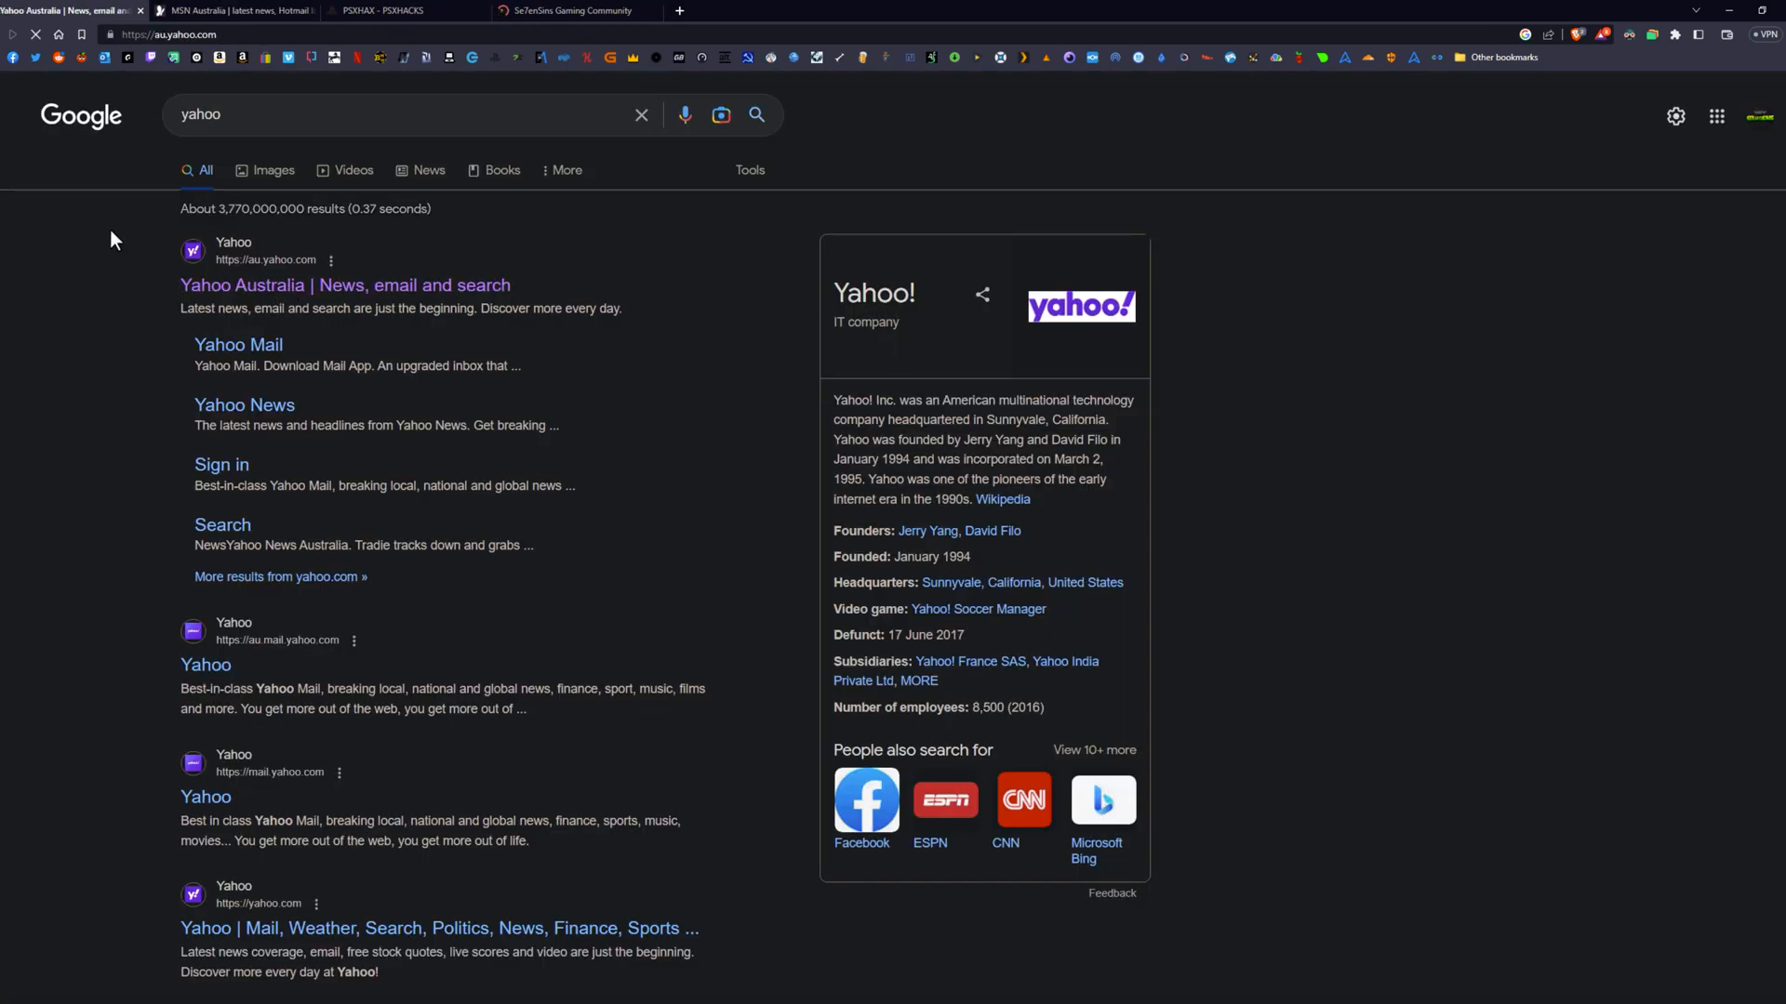
pyautogui.click(569, 11)
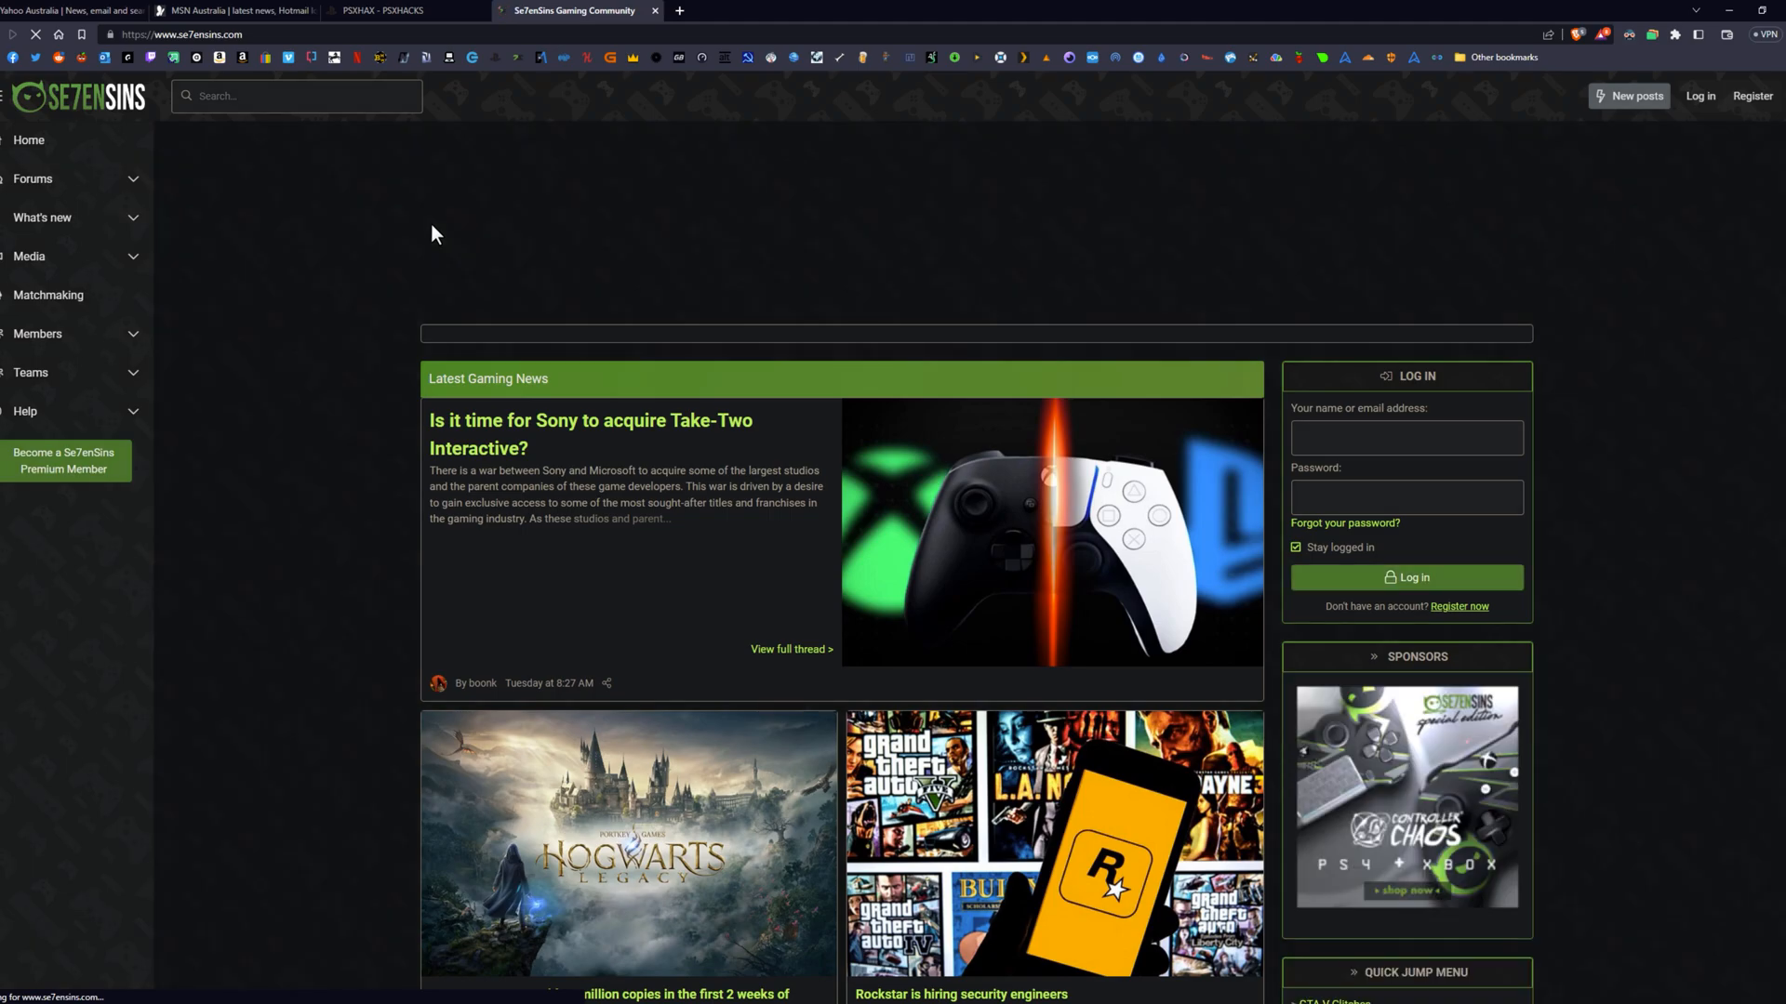
pyautogui.click(68, 10)
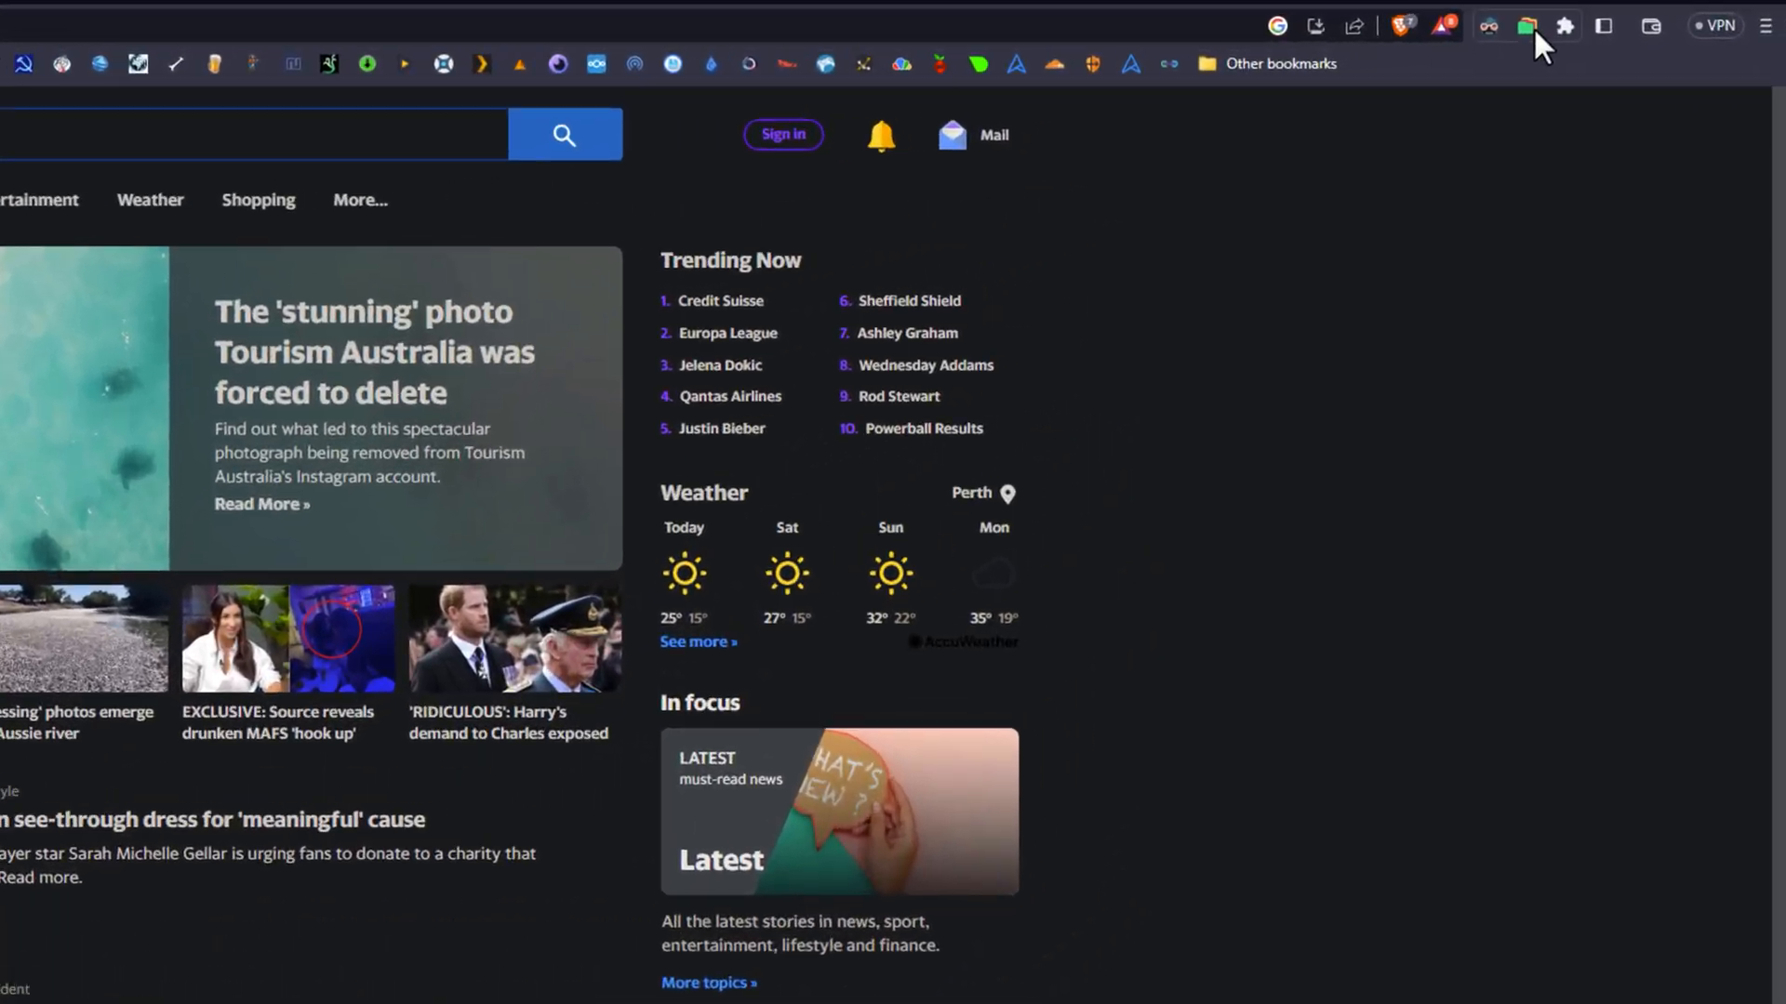
# Save the four open tabs in Tabox as a collection named 'YOUTUBE'.
pyautogui.click(1486, 25)
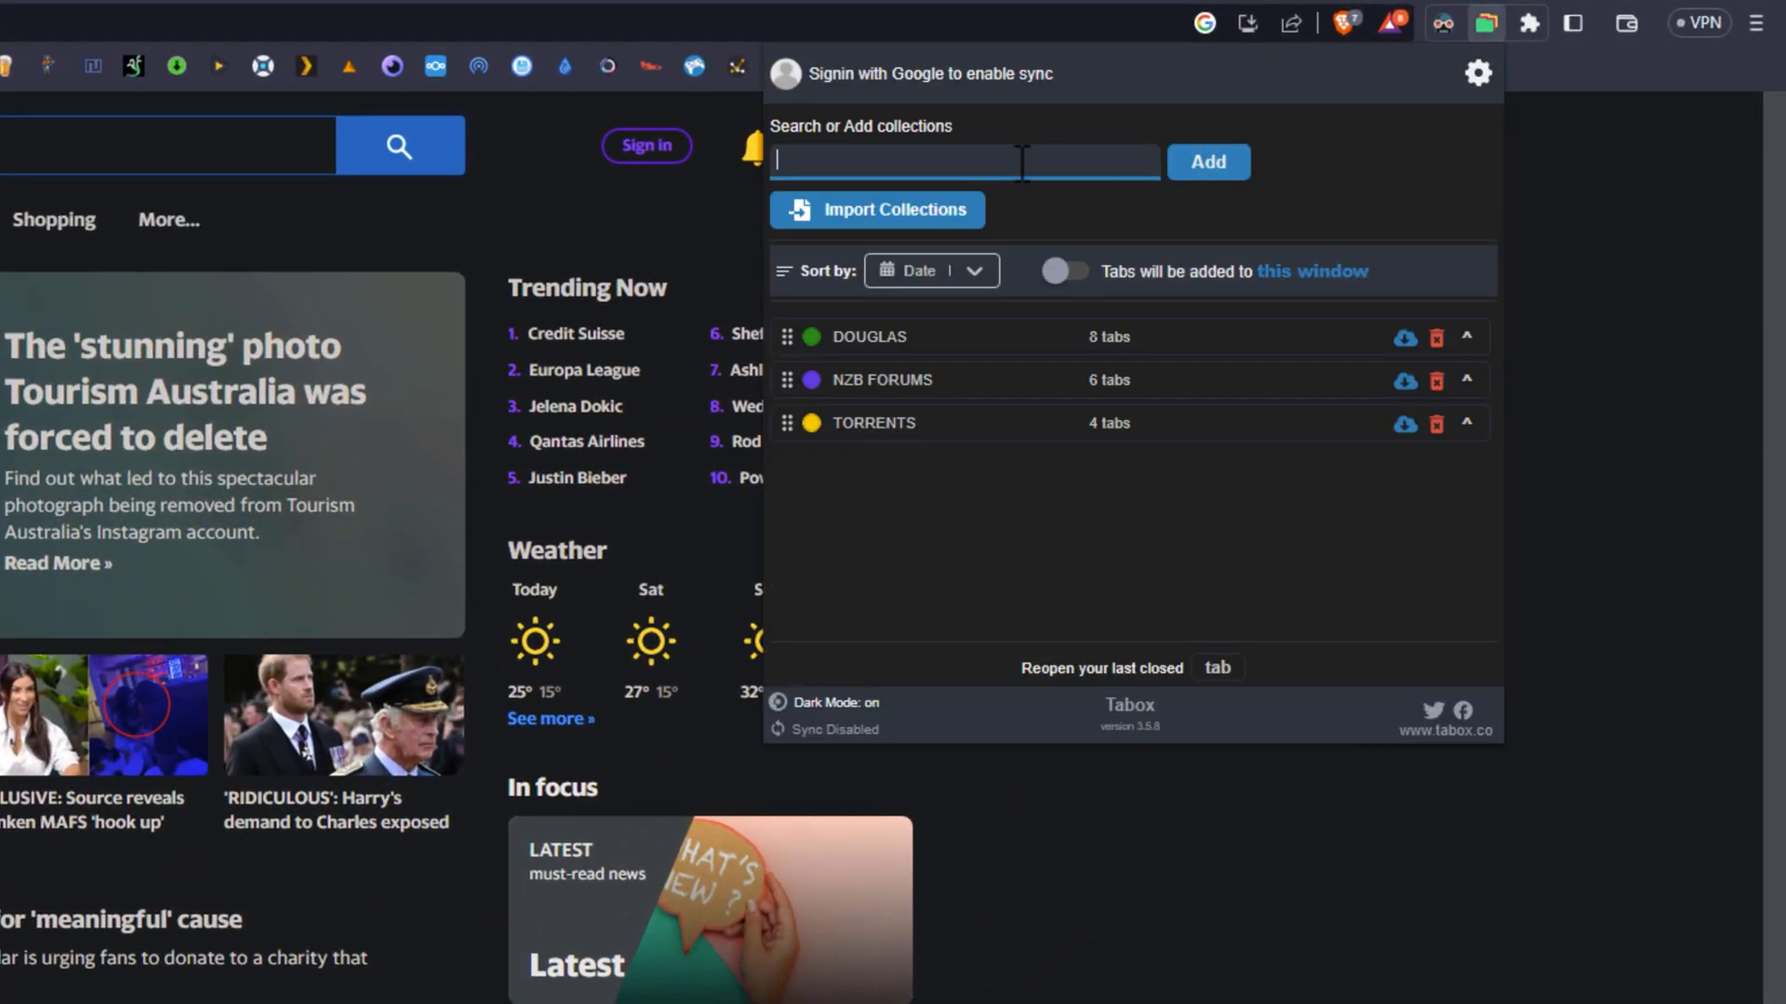
pyautogui.write('YOUTUBE')
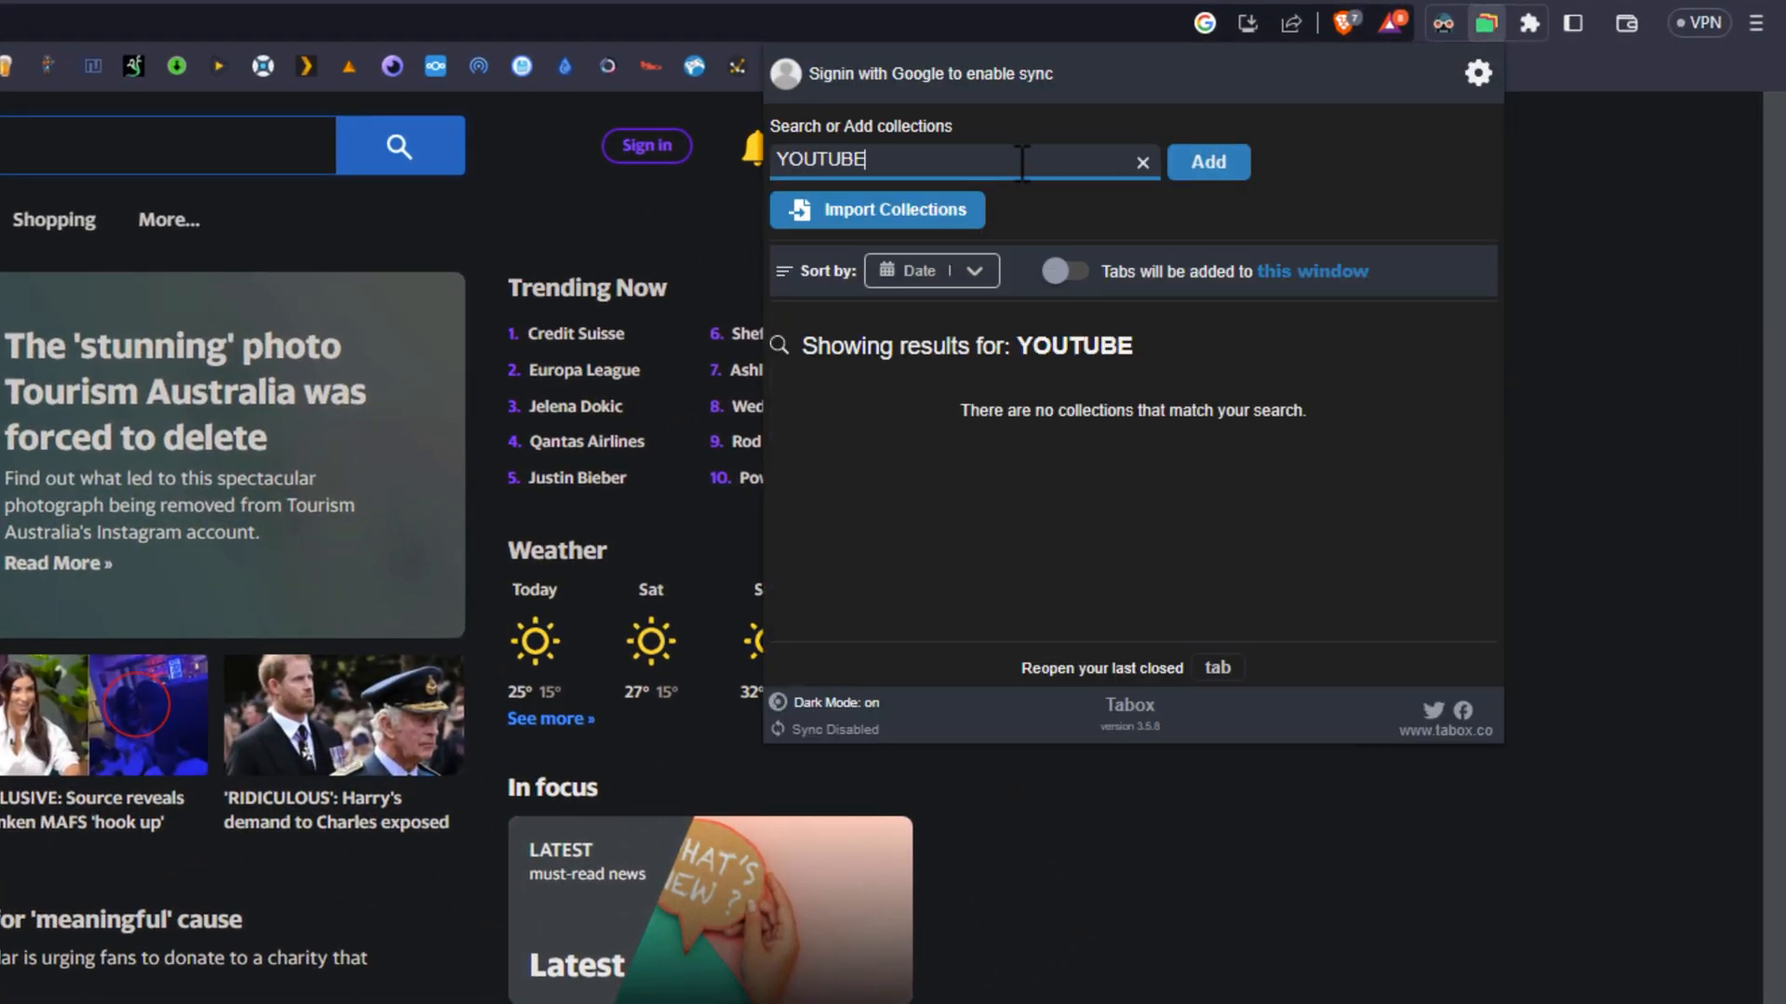
pyautogui.click(1142, 162)
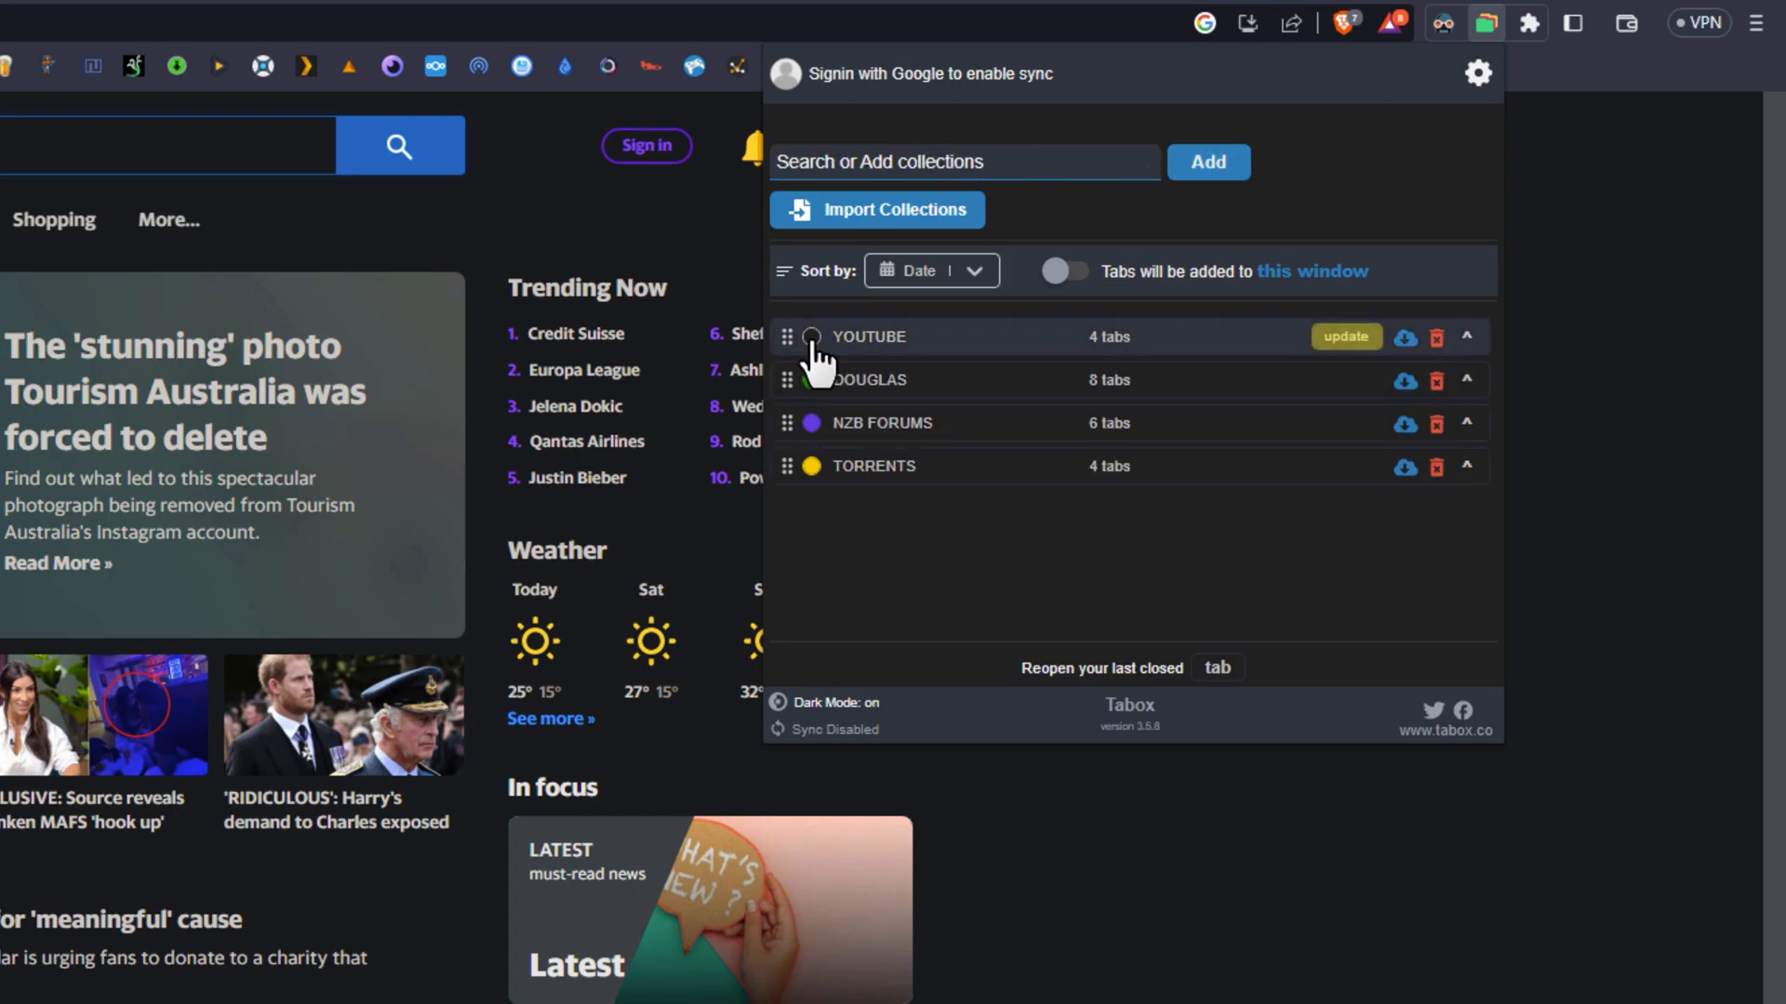
# Mark the YOUTUBE collection red and reopen the popup to check it.
pyautogui.click(810, 336)
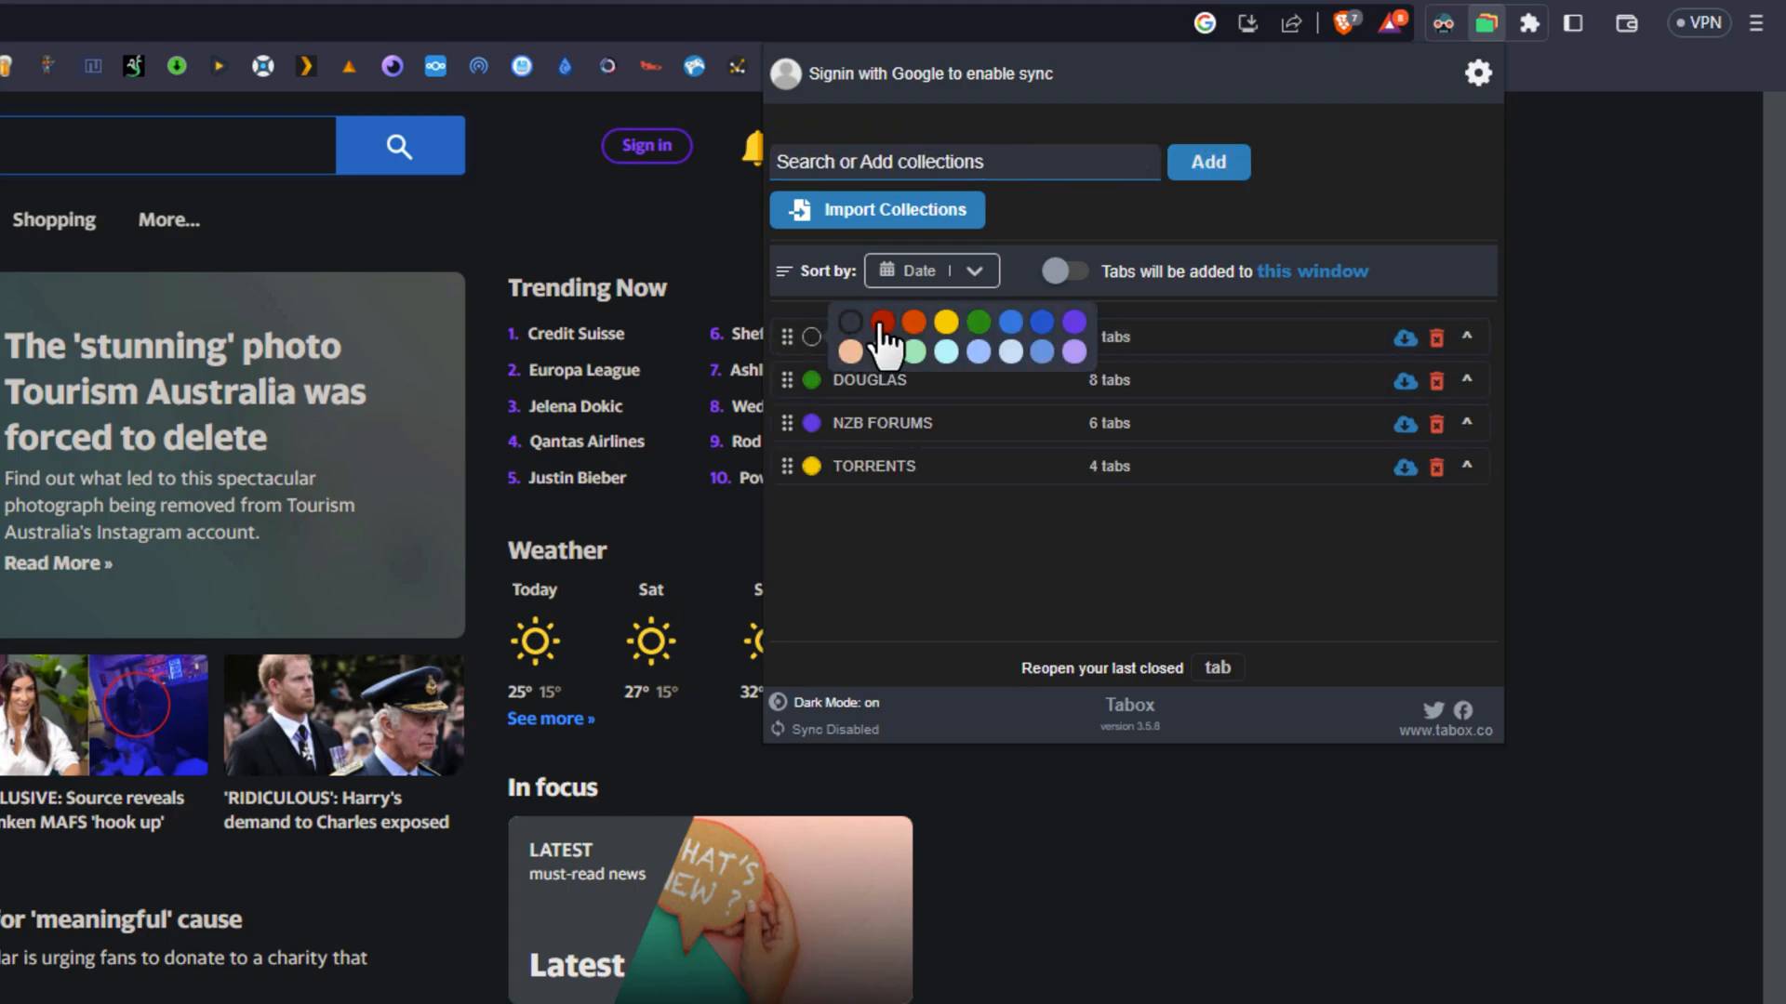
pyautogui.click(882, 320)
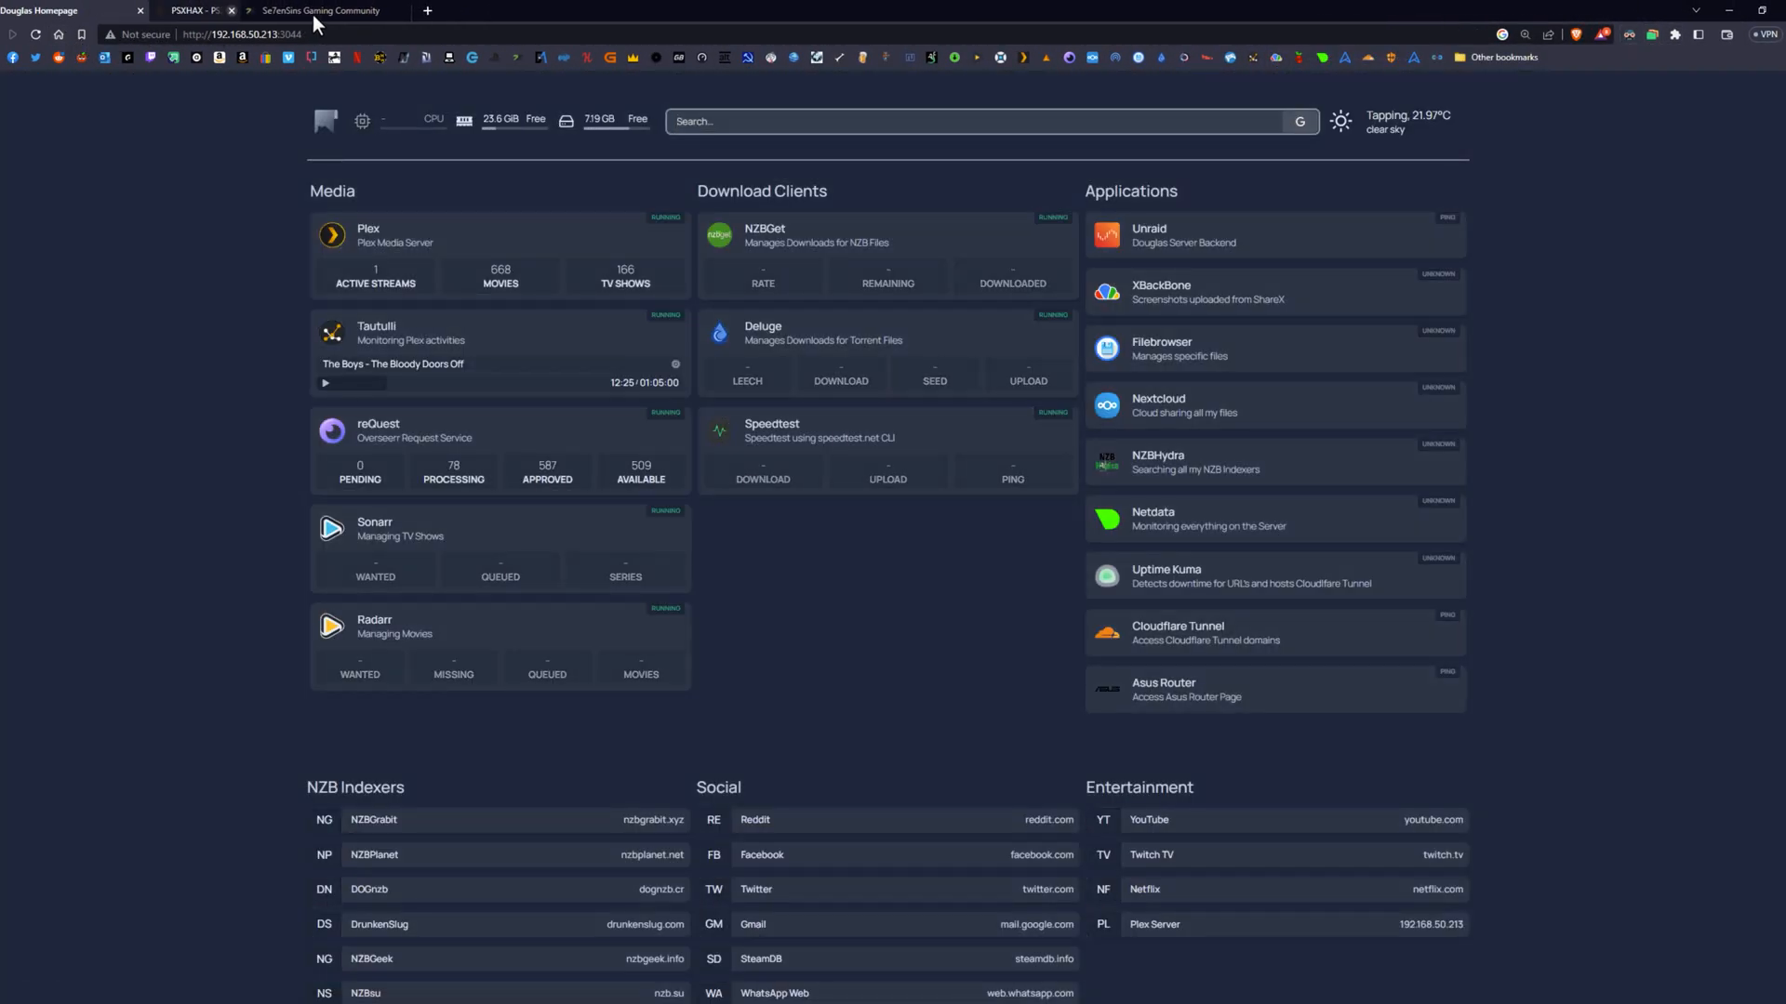
pyautogui.click(1485, 23)
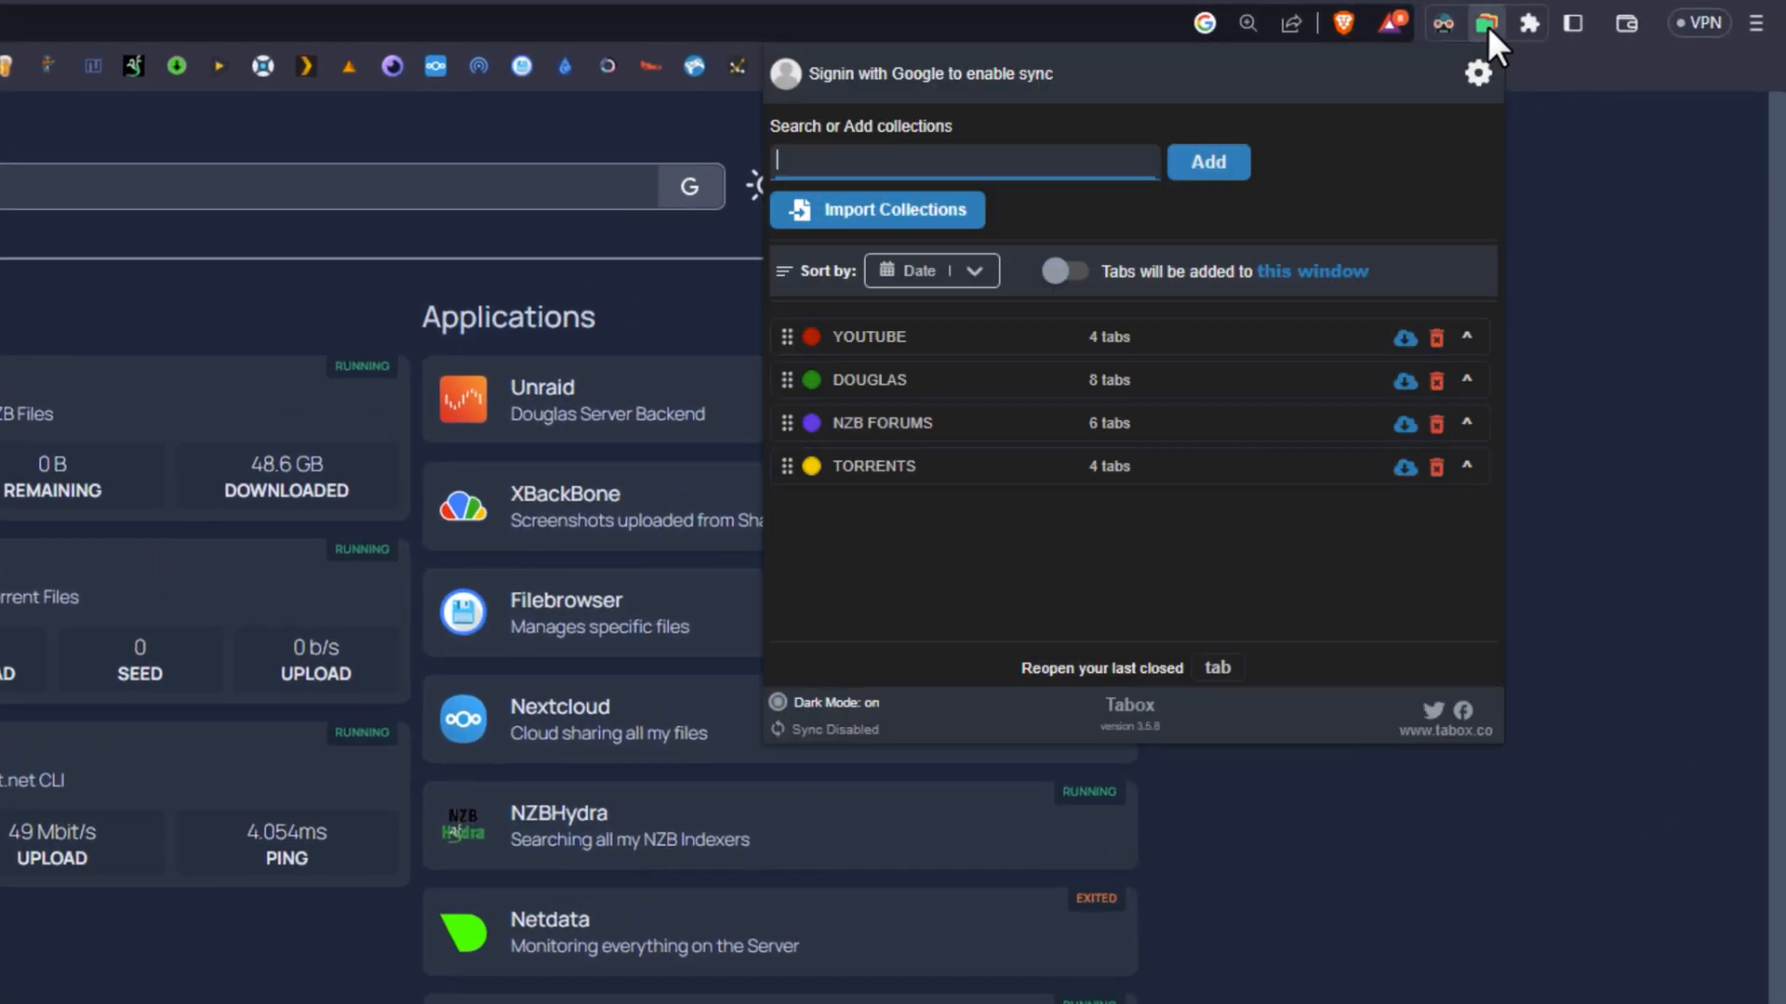